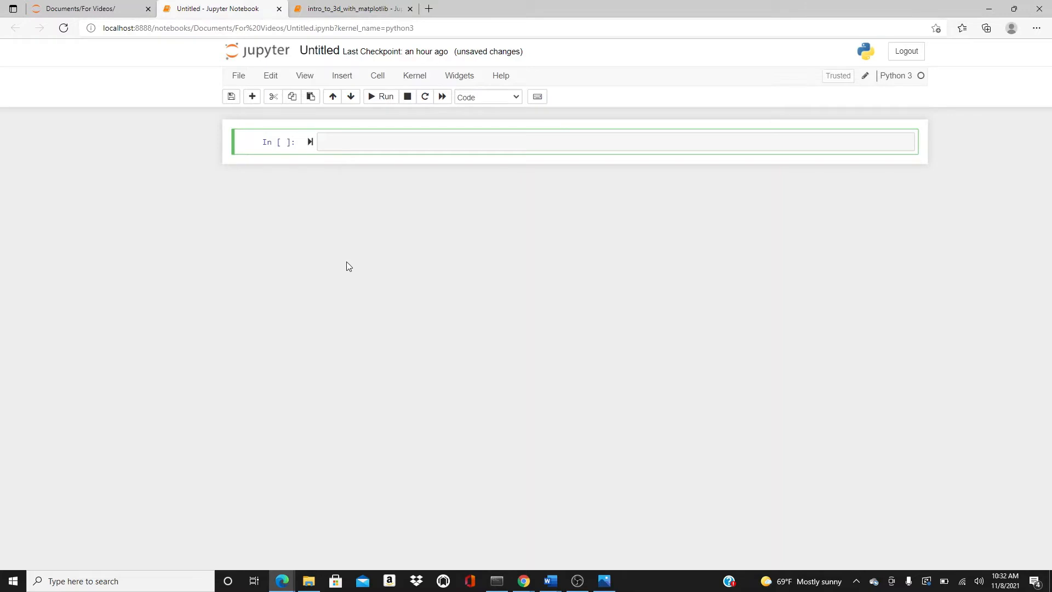
Write 'import pandas as pd' and 'import numpy as np' in the first cell and run it.
{"action": "left_click", "coordinate": [470, 142]}
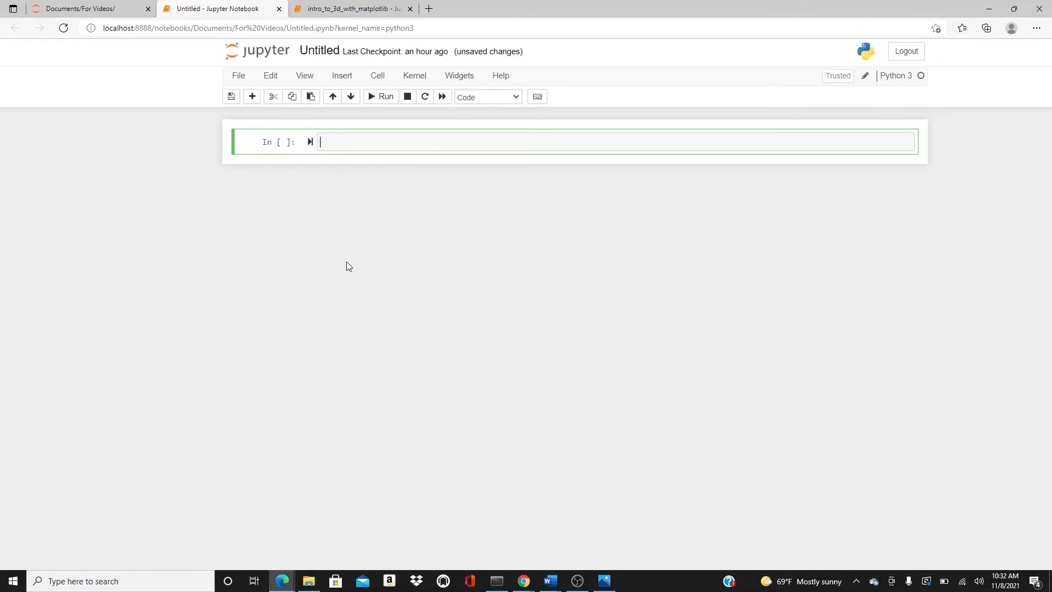
{"action": "type", "text": "import"}
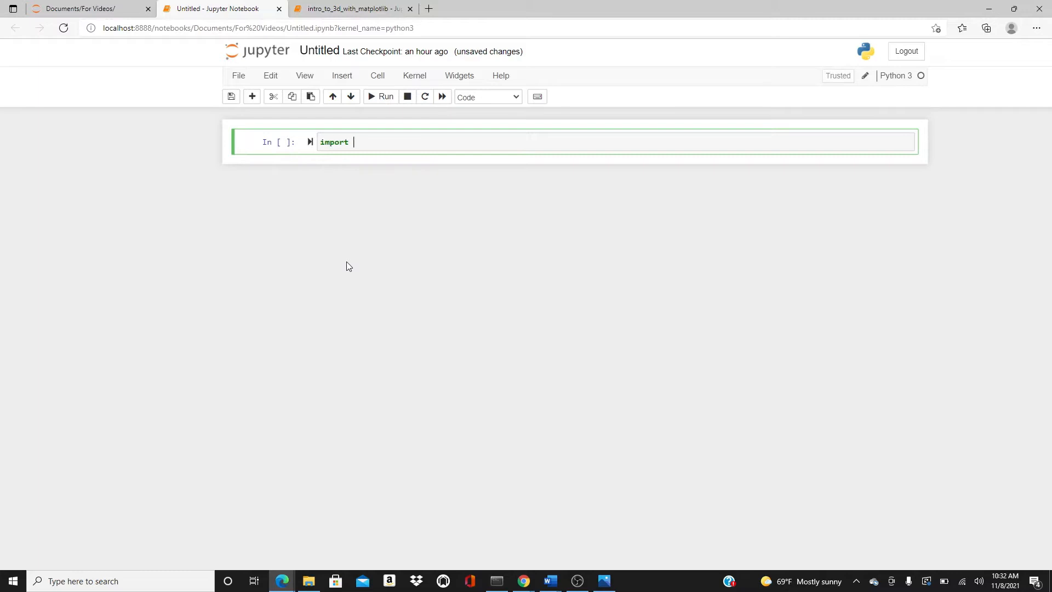
{"action": "type", "text": "pandas as pd"}
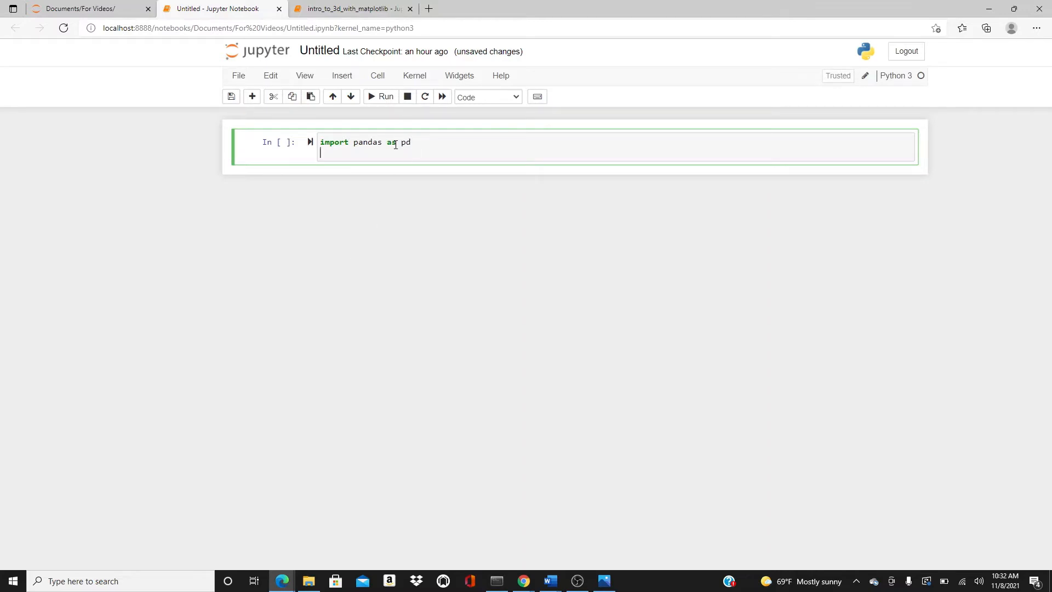
{"action": "type", "text": "import nump"}
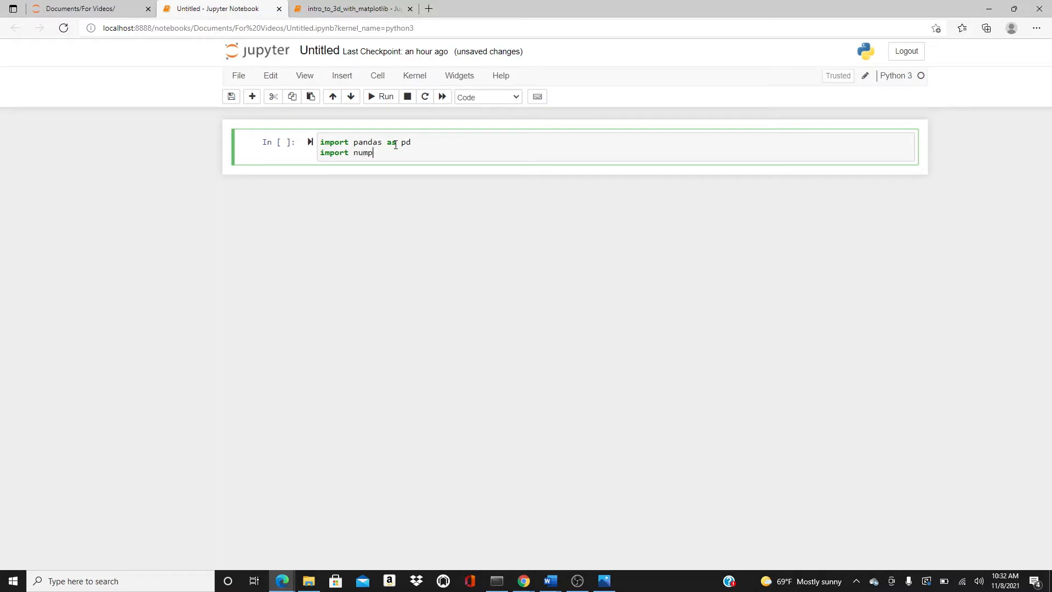
{"action": "key", "text": "shift+enter"}
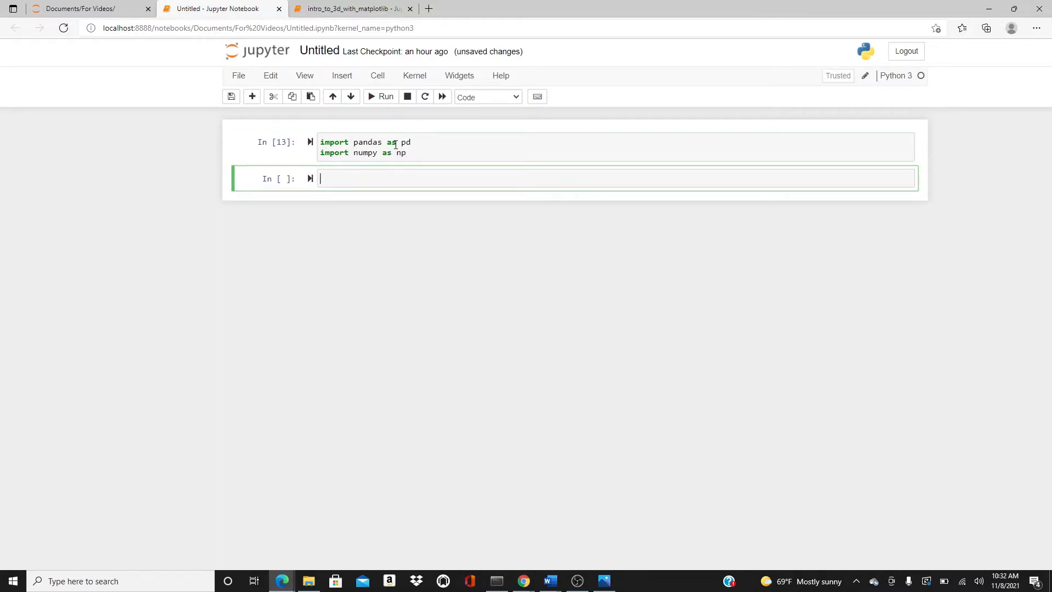
Type the math list [98, 78, 86, 75] and the reading list [45, 90, 89, 73].
{"action": "type", "text": "math = []"}
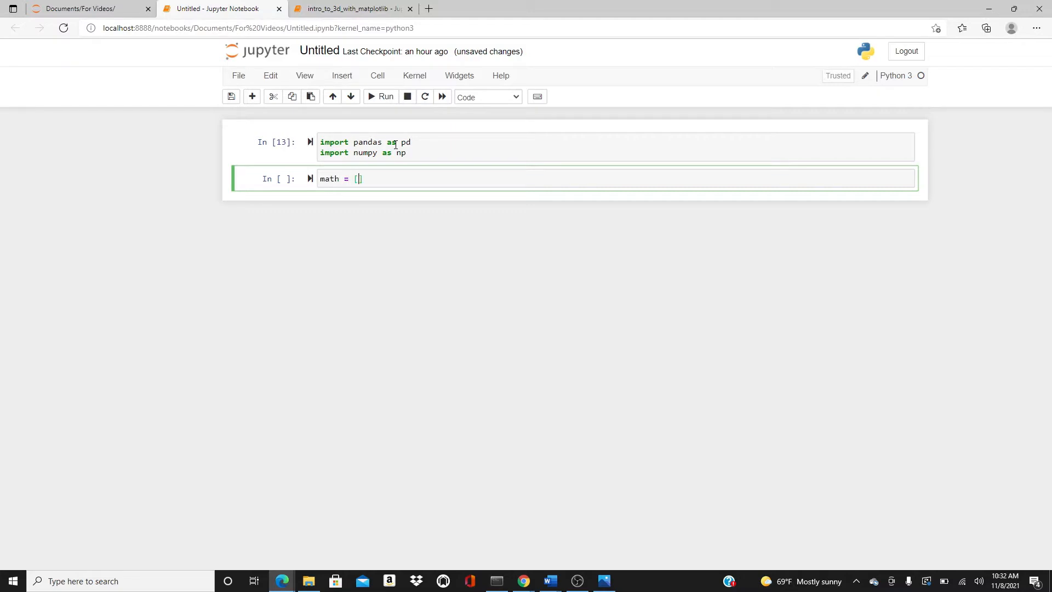
{"action": "type", "text": "9"}
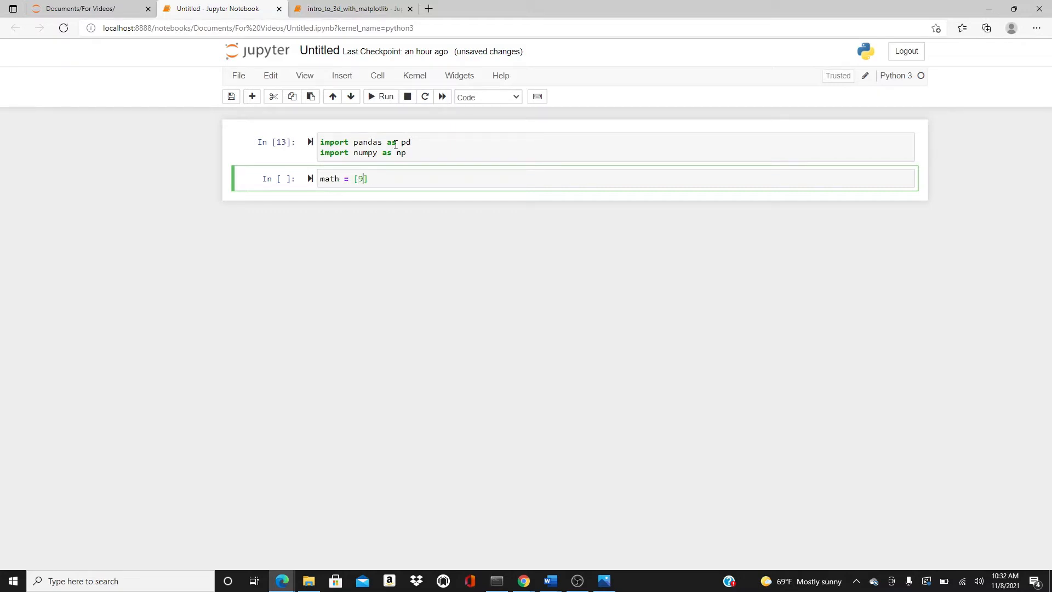
{"action": "type", "text": "8,"}
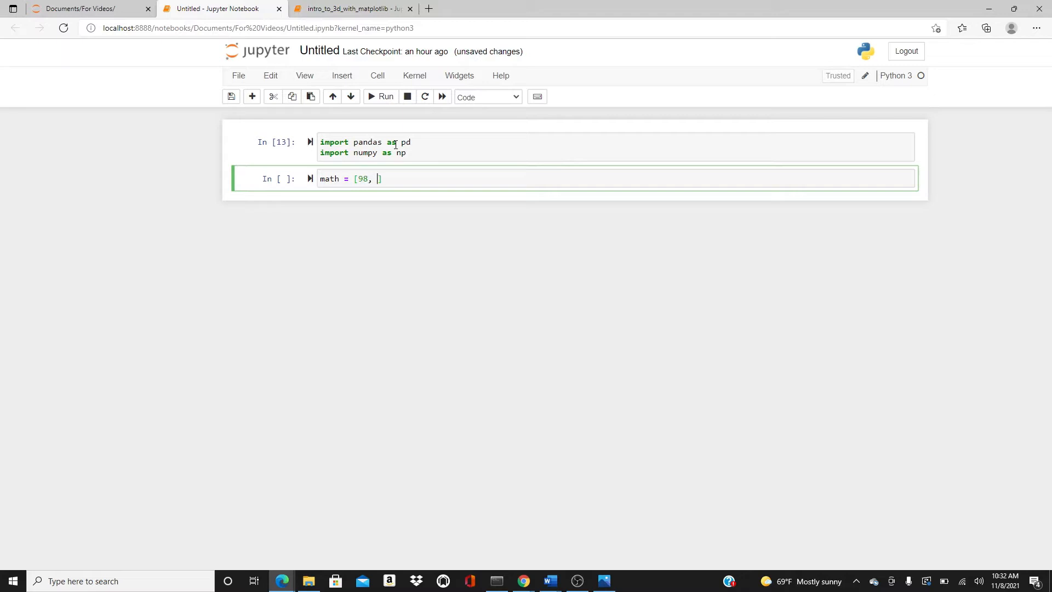
{"action": "type", "text": "78,"}
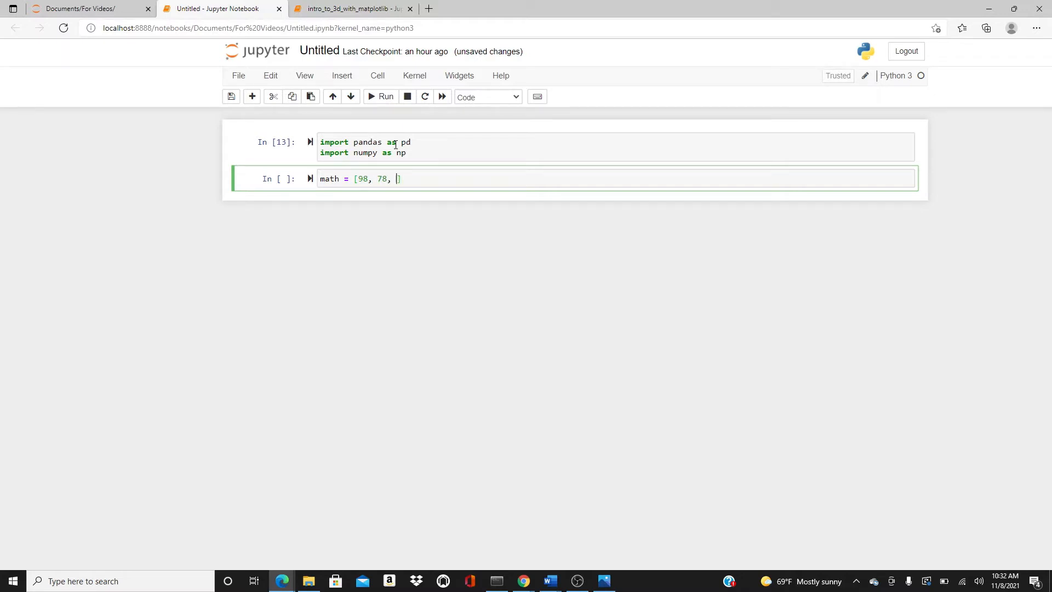
{"action": "type", "text": "86,"}
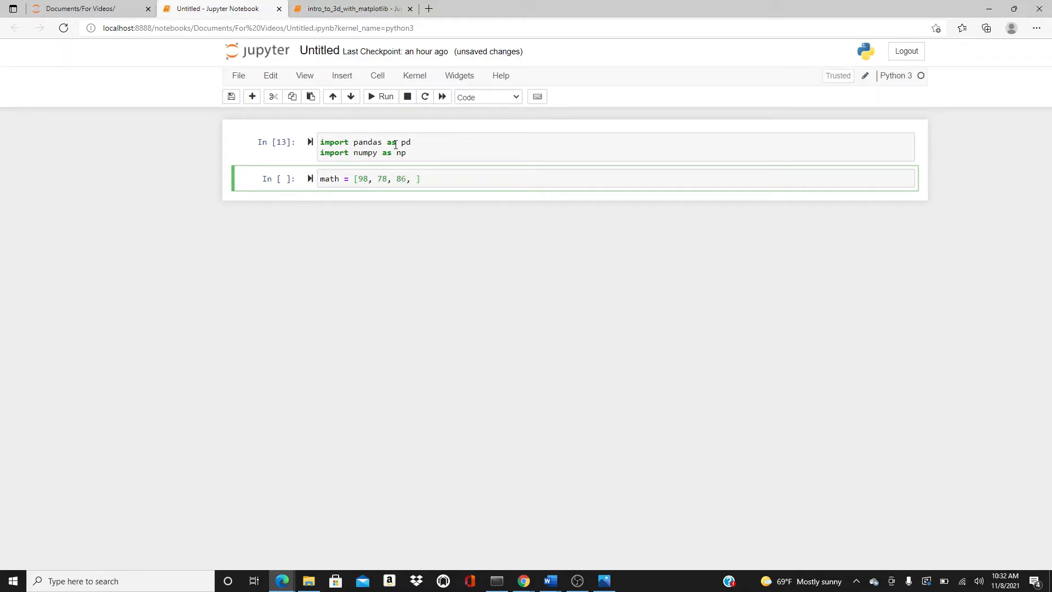
{"action": "type", "text": "75]"}
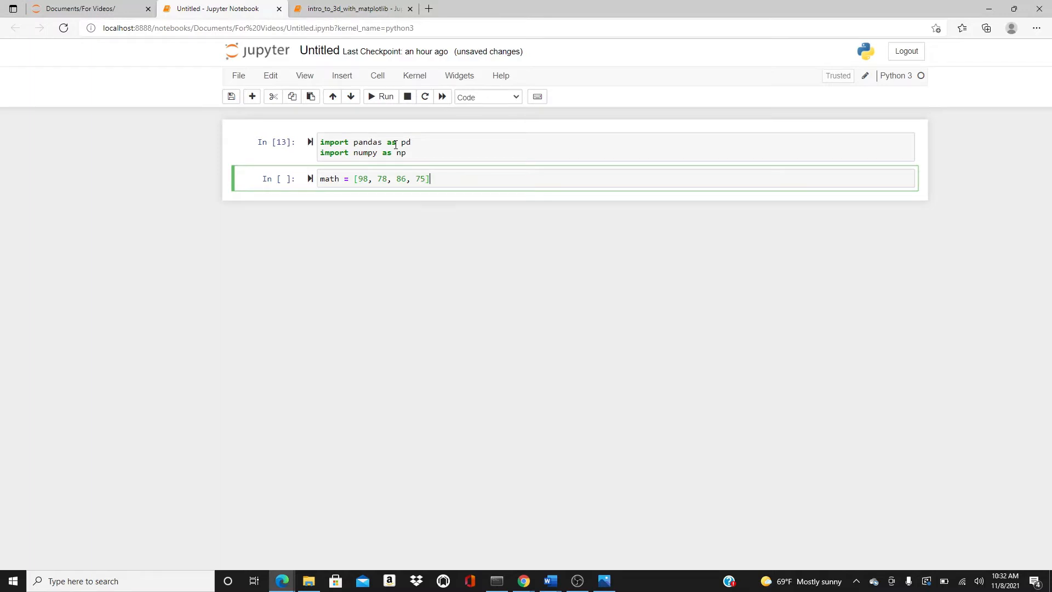
{"action": "type", "text": "readin"}
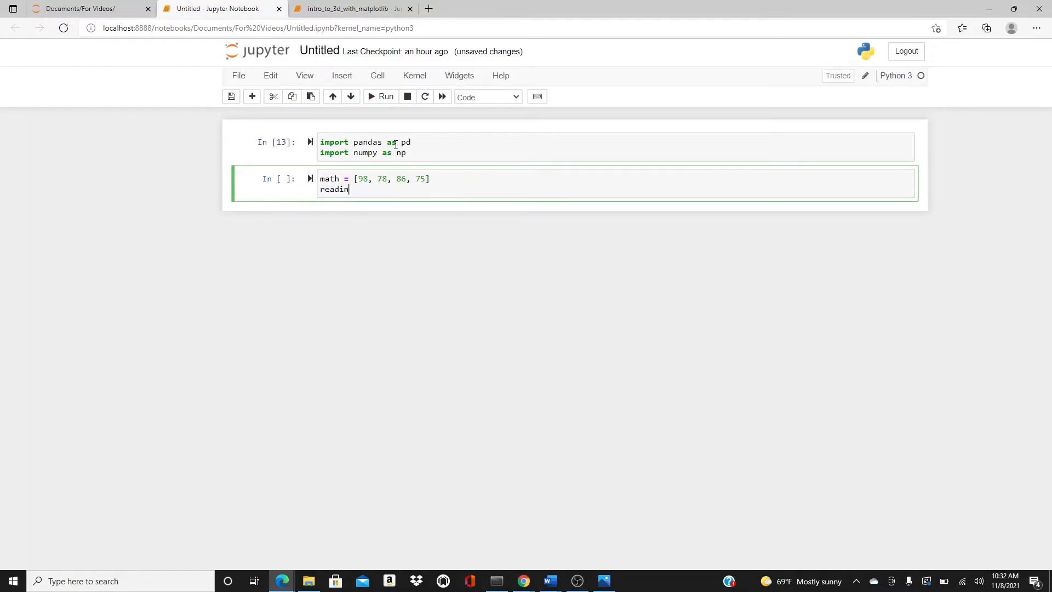
{"action": "type", "text": "g = [4]"}
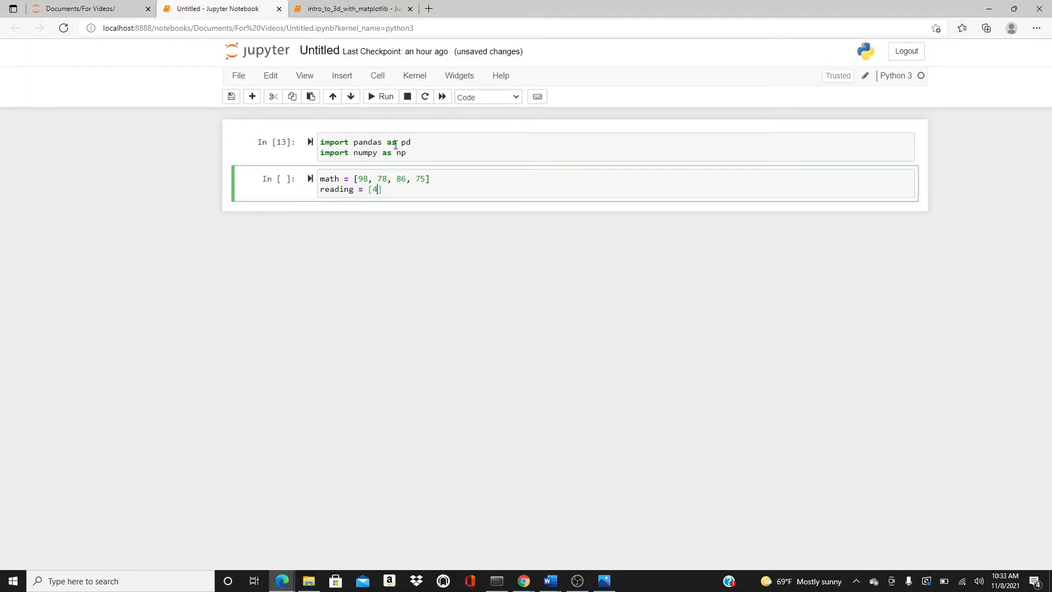
{"action": "type", "text": "5"}
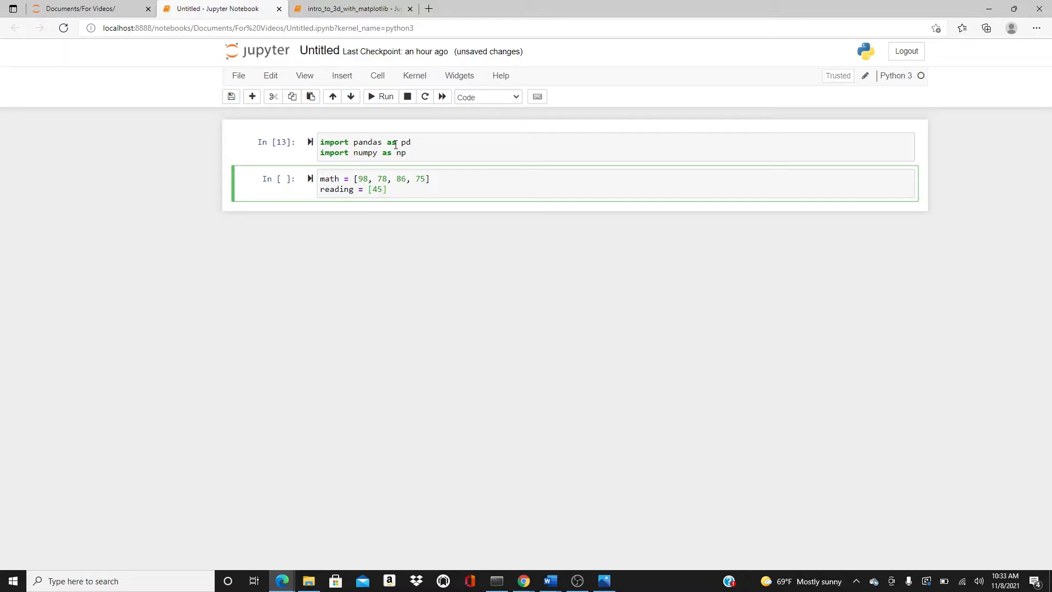
{"action": "type", "text": ","}
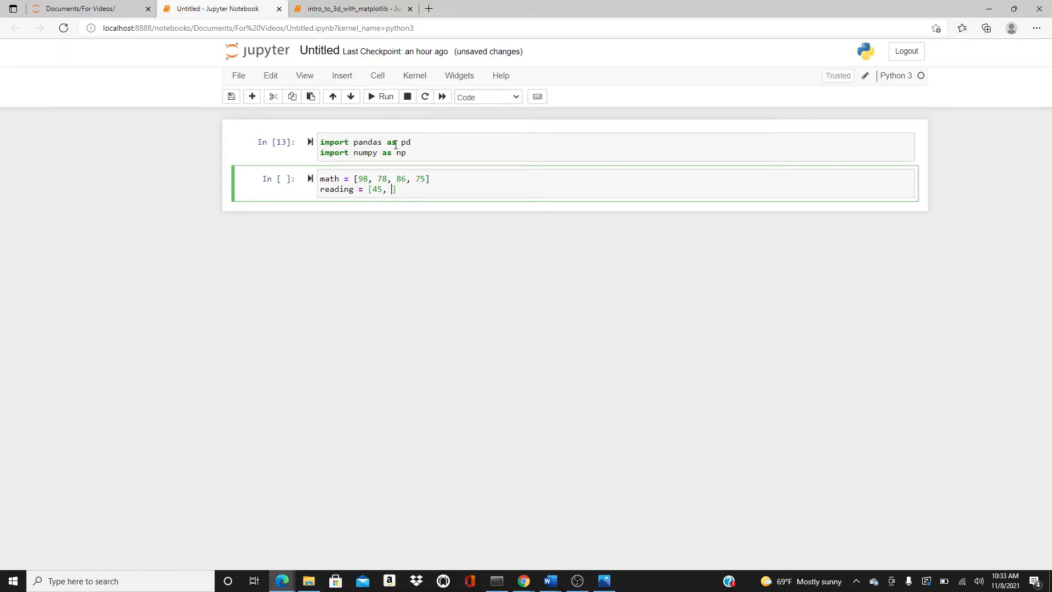
{"action": "type", "text": "90,"}
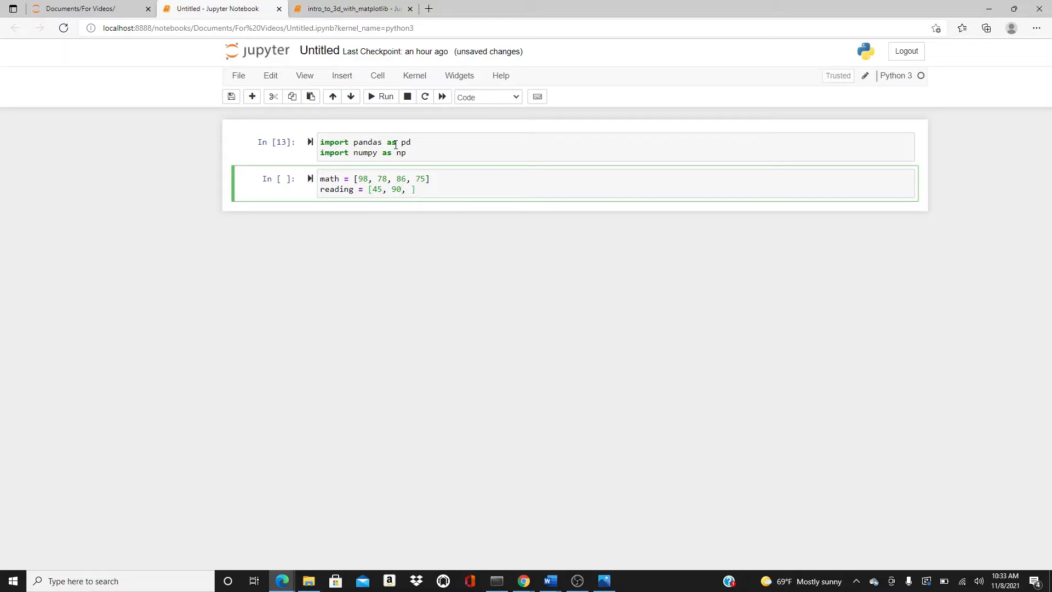
{"action": "type", "text": "89,"}
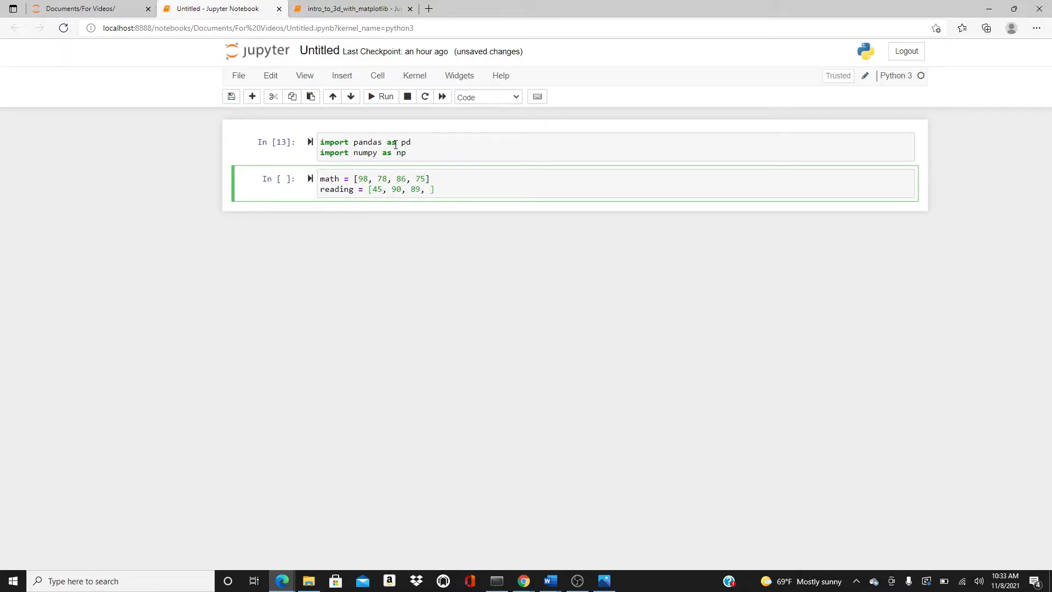
{"action": "type", "text": "73"}
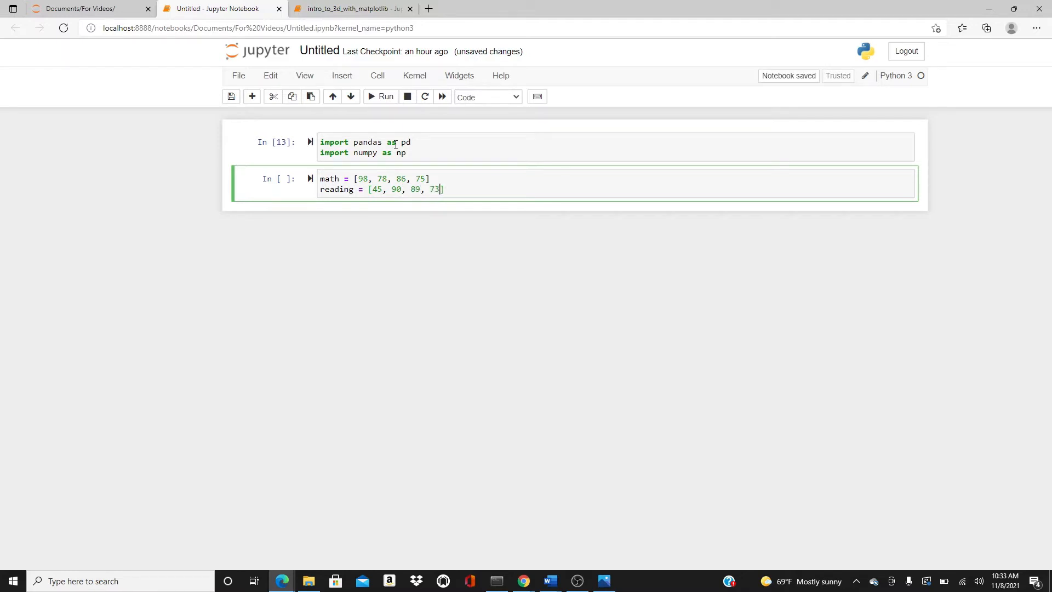
Add the writing scores list (88, 90, 70, ...) and run the cell.
{"action": "type", "text": "writ"}
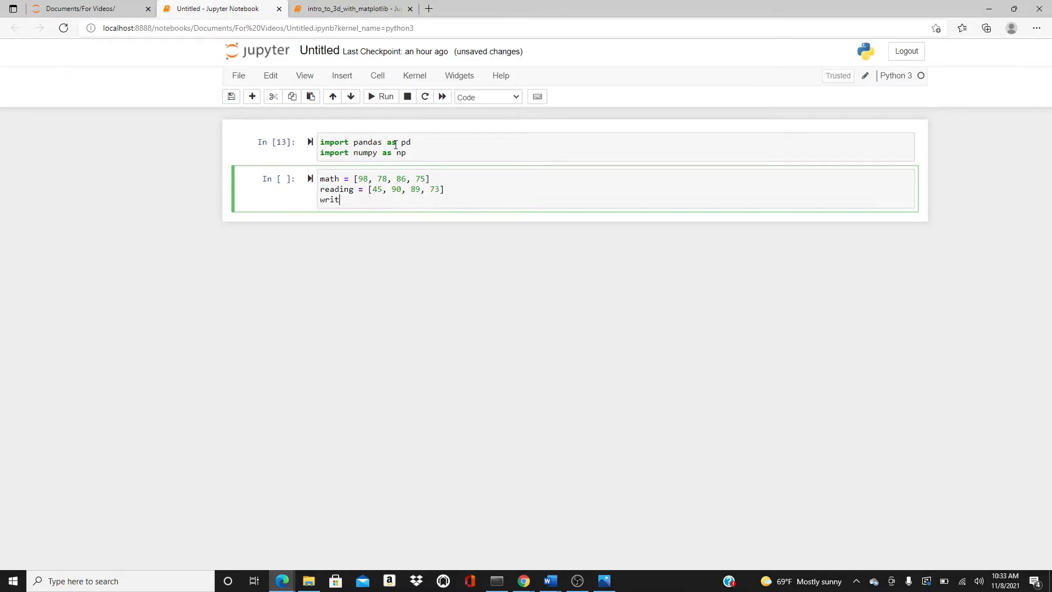
{"action": "type", "text": "ing = []"}
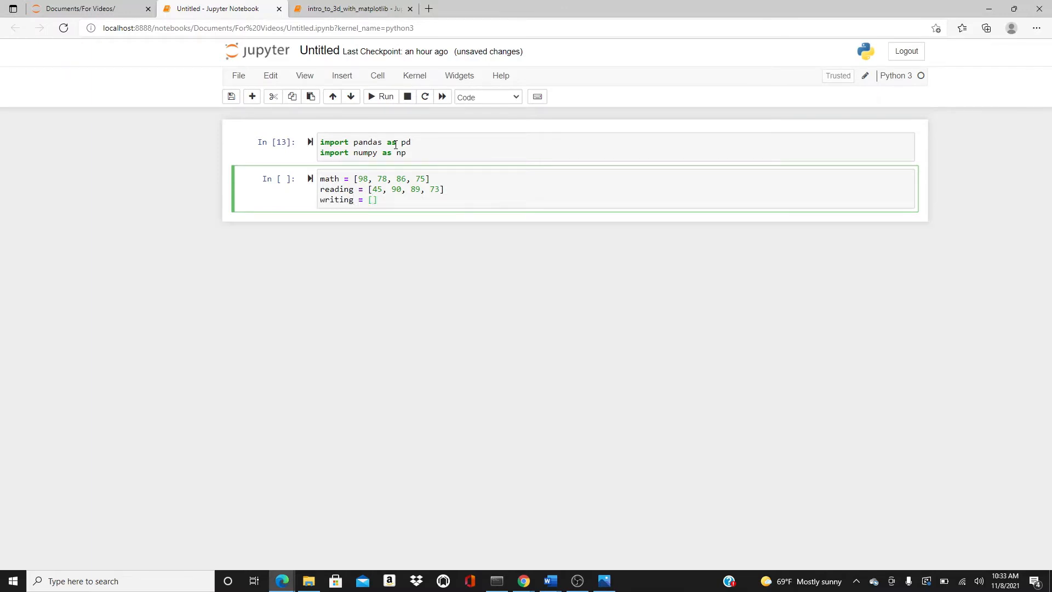
{"action": "type", "text": "88,"}
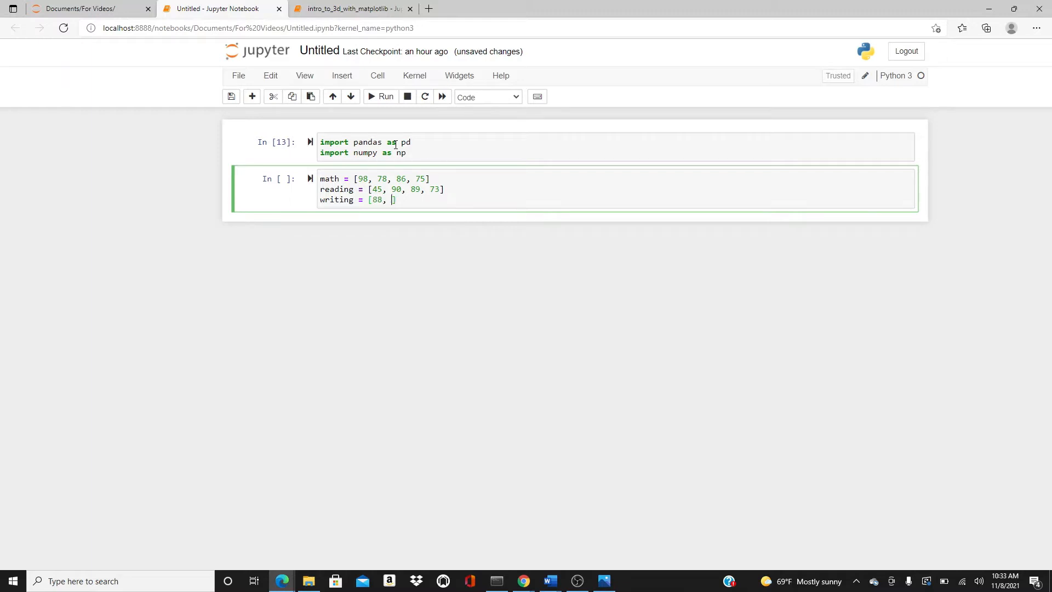
{"action": "type", "text": "90,"}
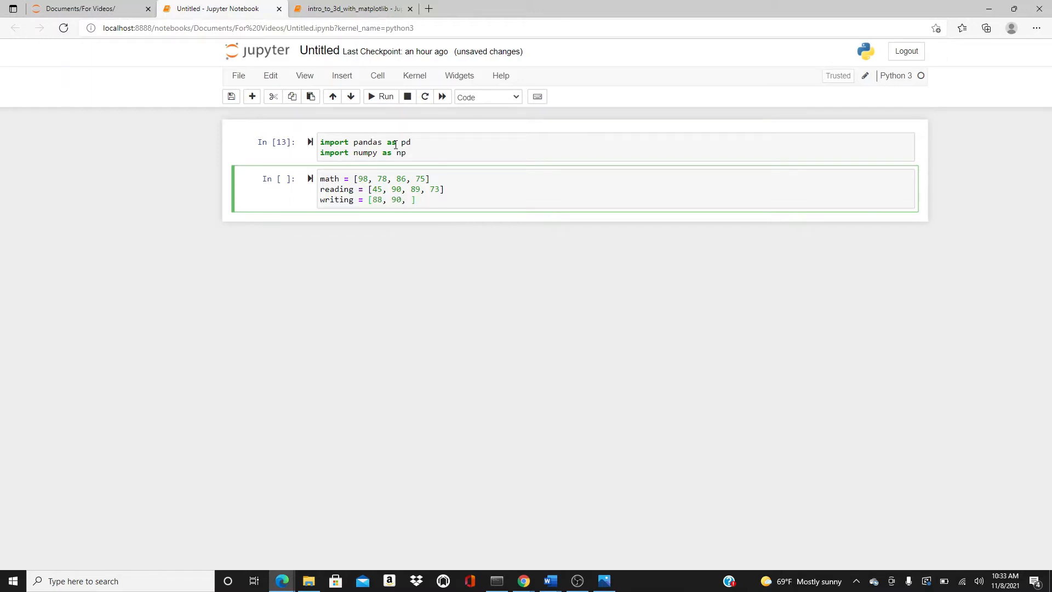
{"action": "type", "text": "70"}
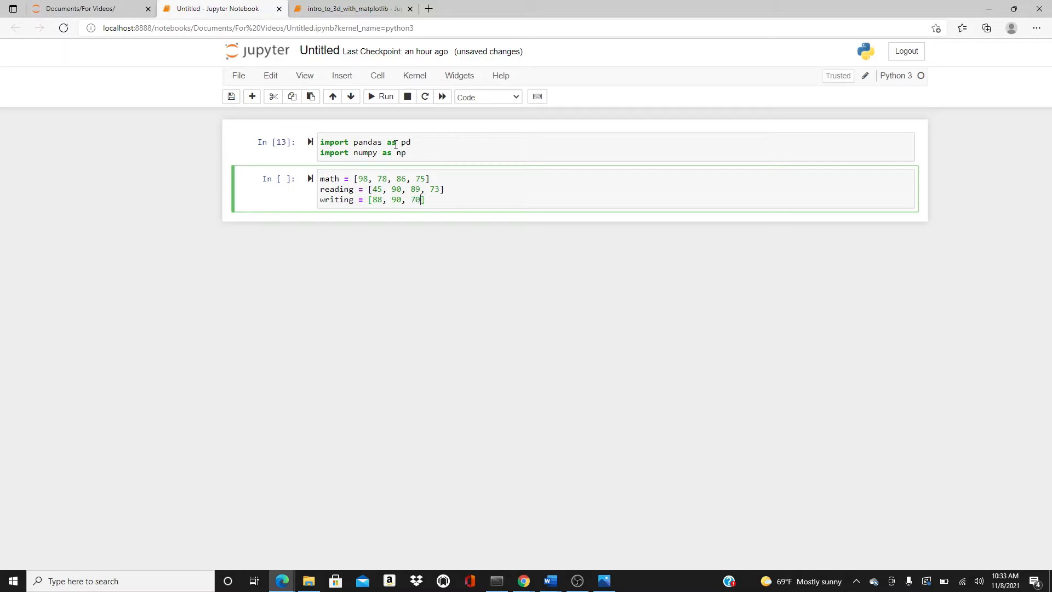
{"action": "type", "text": ","}
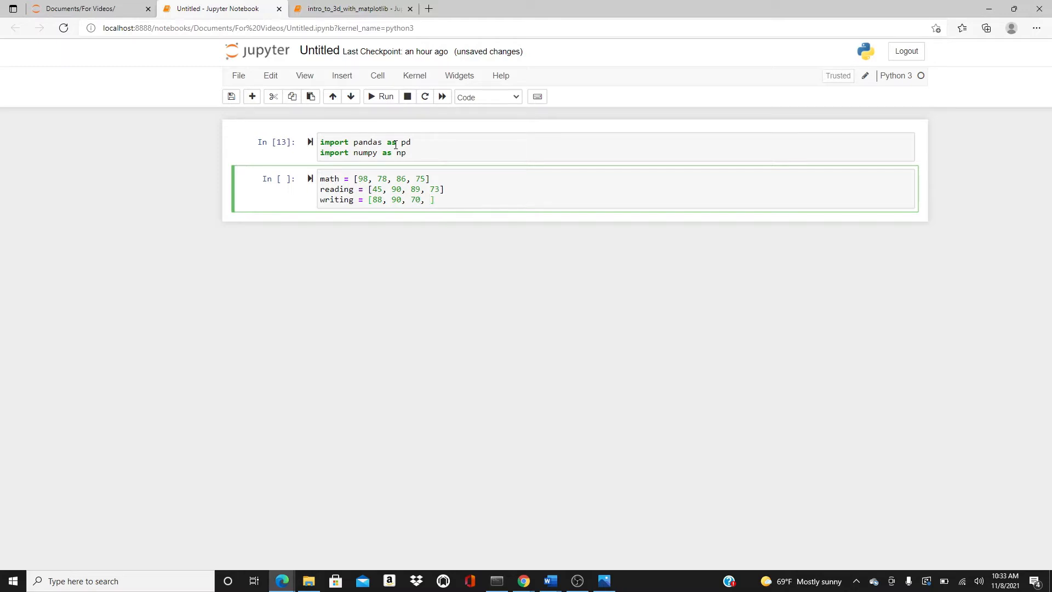
{"action": "left_click", "coordinate": [380, 96]}
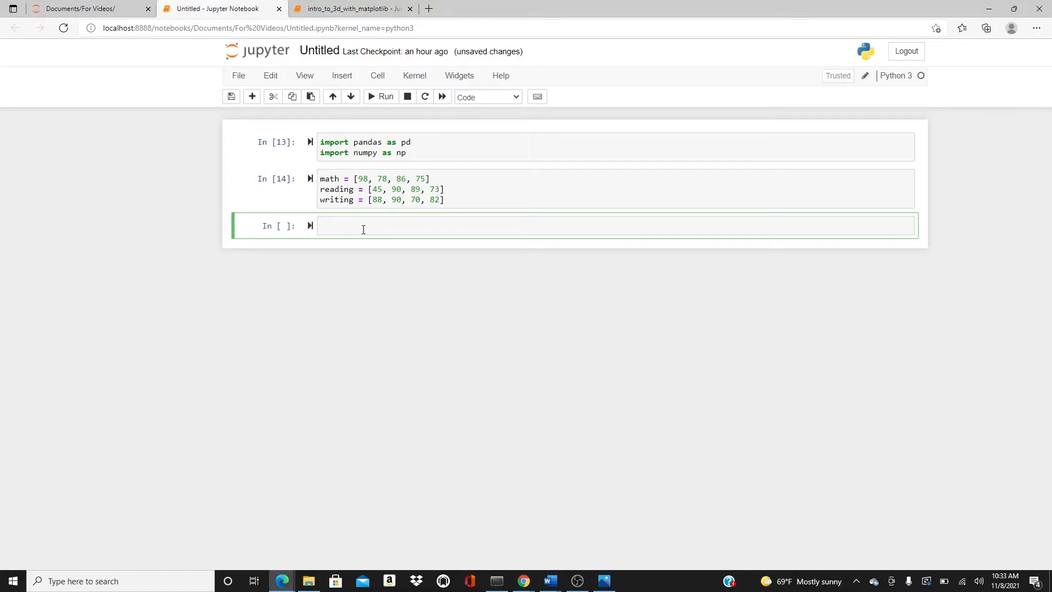
Create d = pd.DataFrame([math, reading, writing]) and run it to show the 3-by-4 table.
{"action": "type", "text": "d ="}
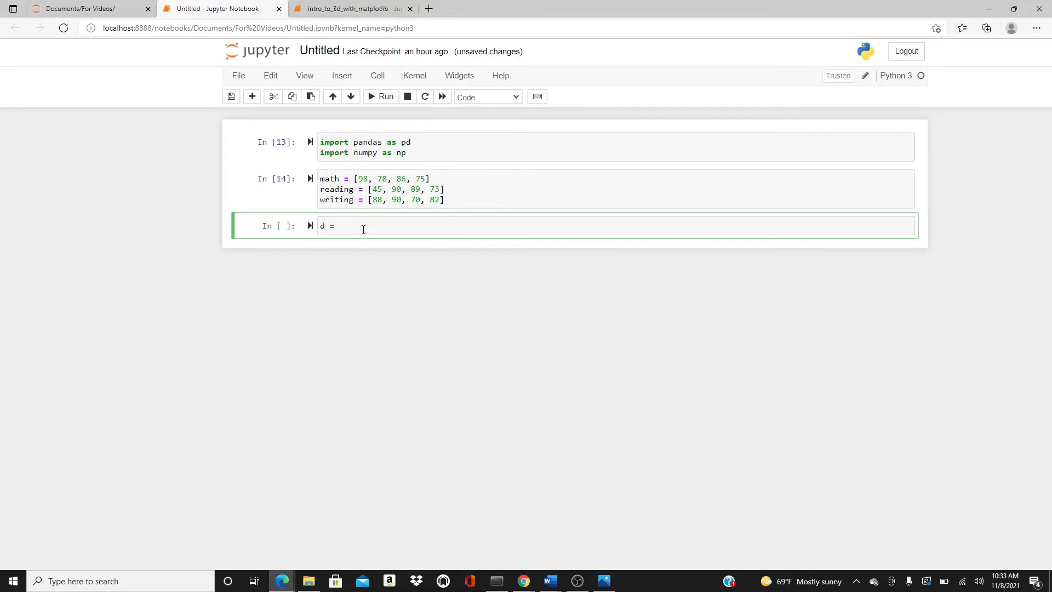
{"action": "type", "text": "pd.D"}
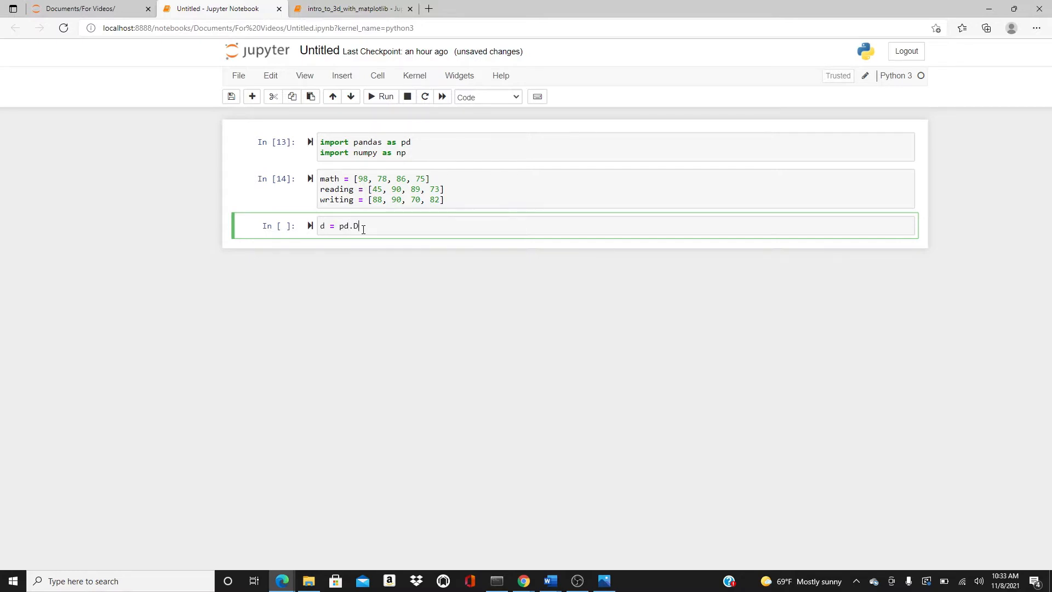
{"action": "type", "text": "ata"}
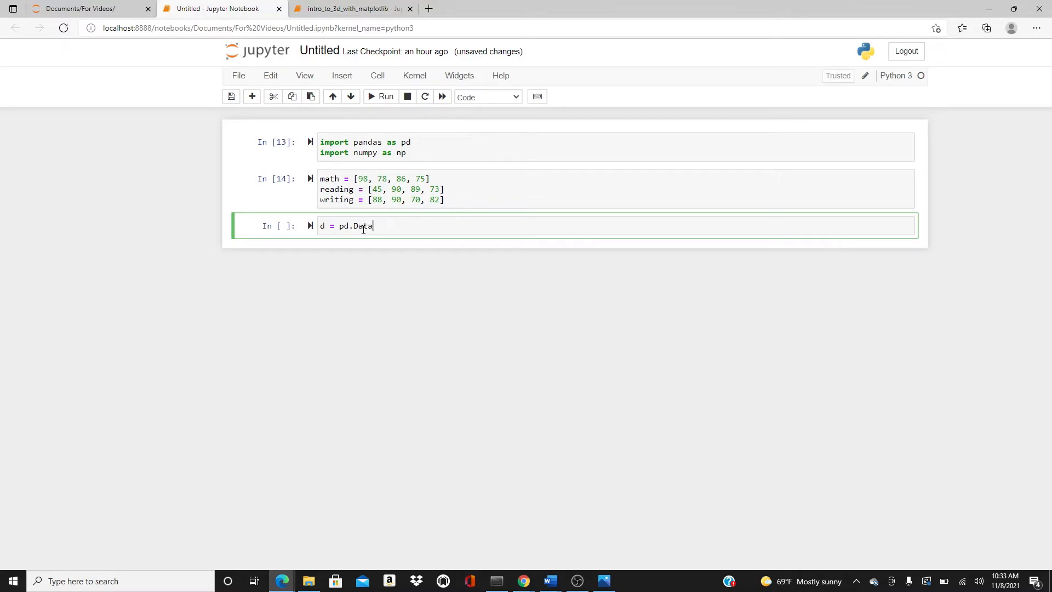
{"action": "type", "text": "Frame()"}
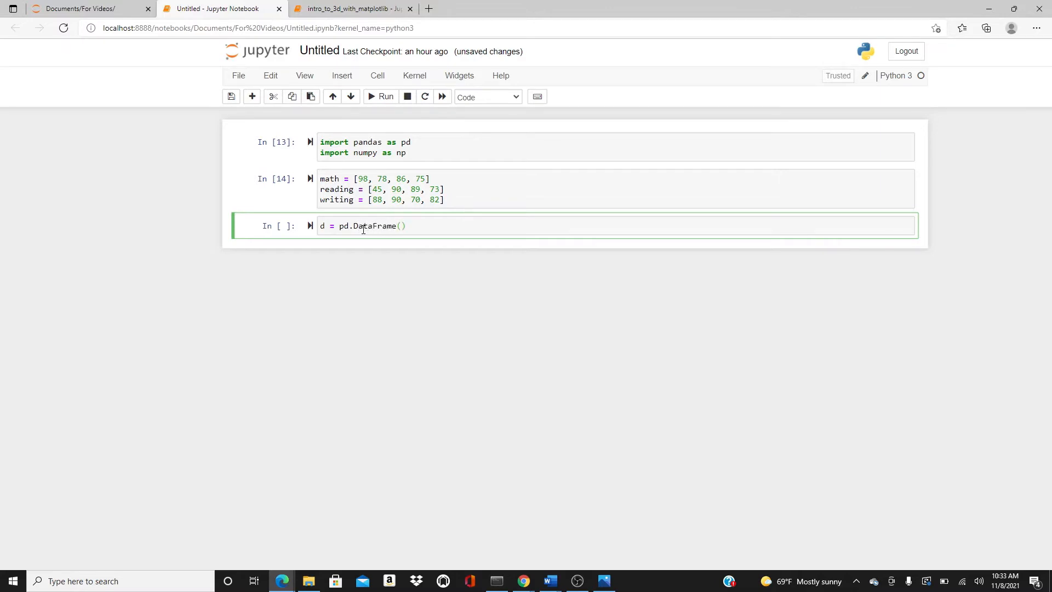
{"action": "type", "text": "[]"}
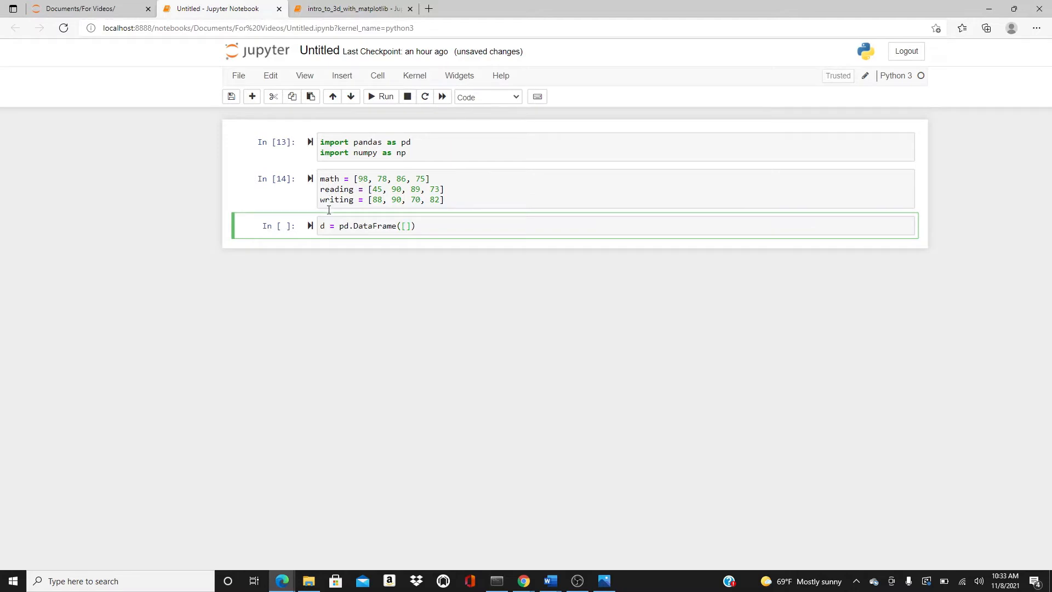
{"action": "type", "text": "mat"}
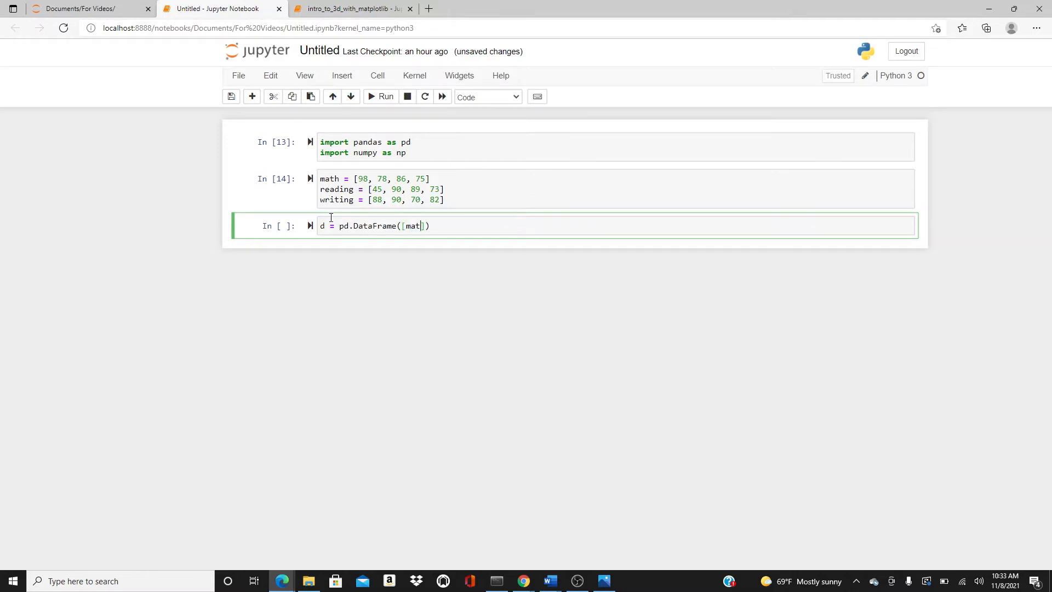
{"action": "type", "text": "h, rea"}
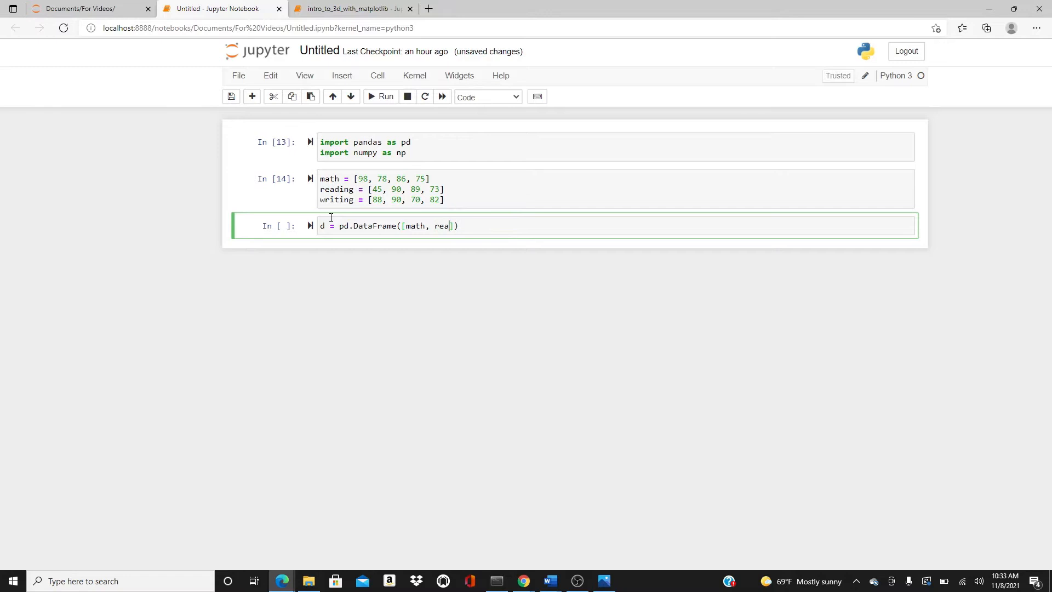
{"action": "type", "text": "ding, wr"}
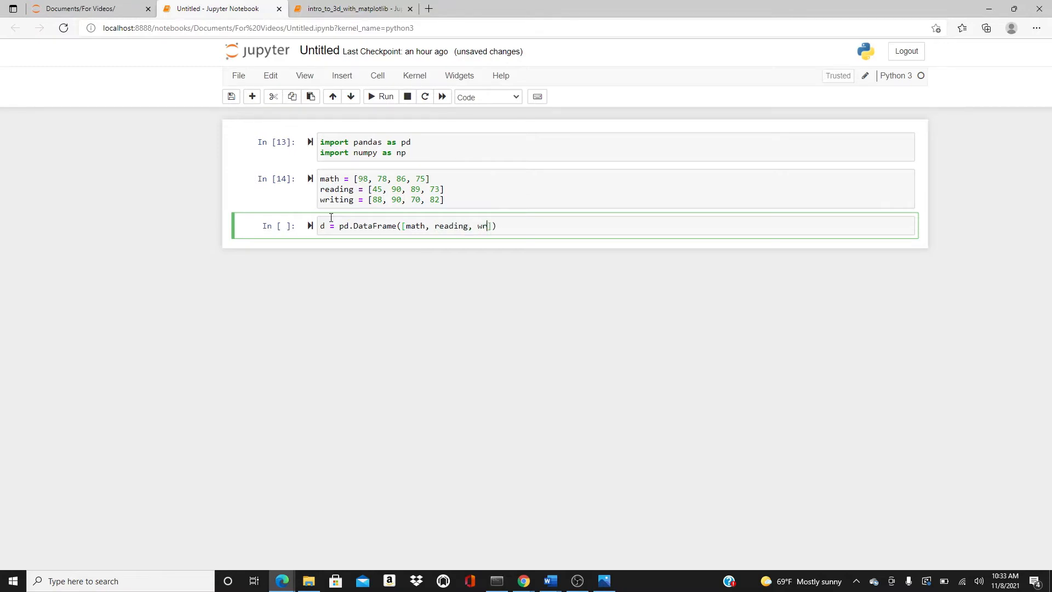
{"action": "type", "text": "iting"}
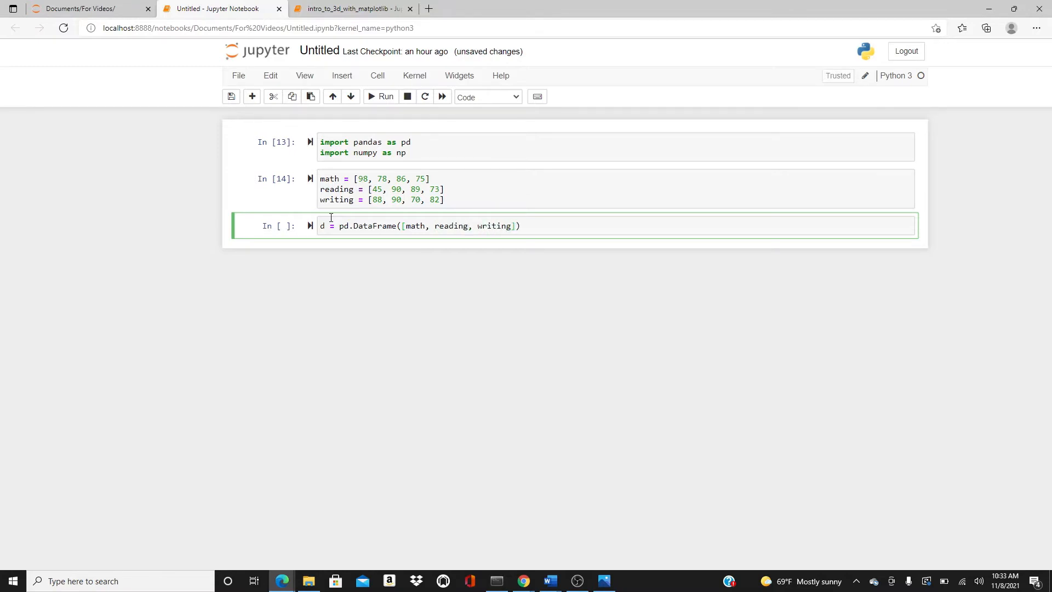
{"action": "left_click", "coordinate": [381, 96]}
{"action": "type", "text": "d"}
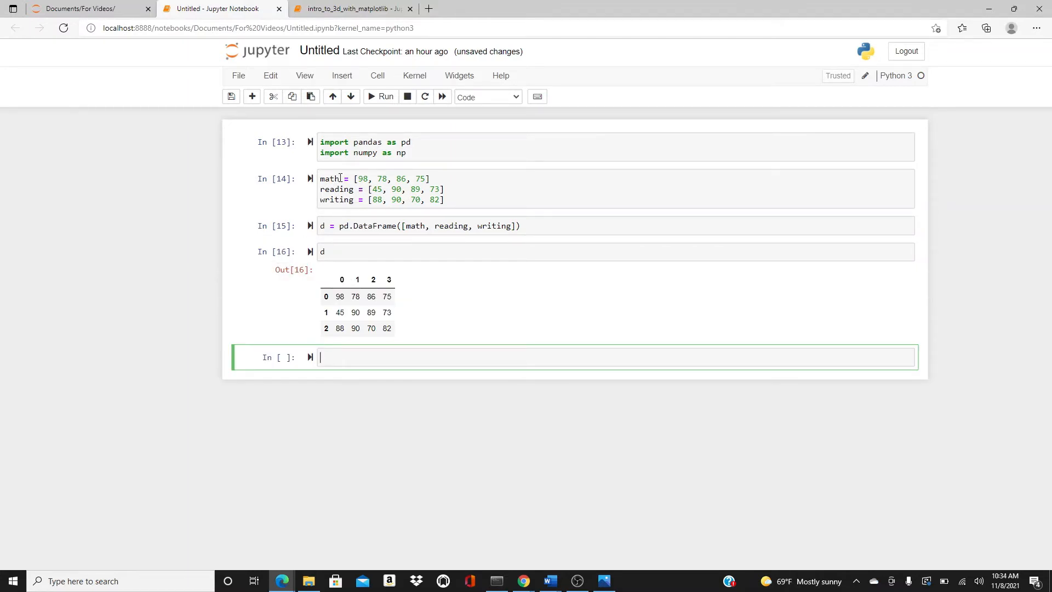
{"action": "mouse_move", "coordinate": [361, 285]}
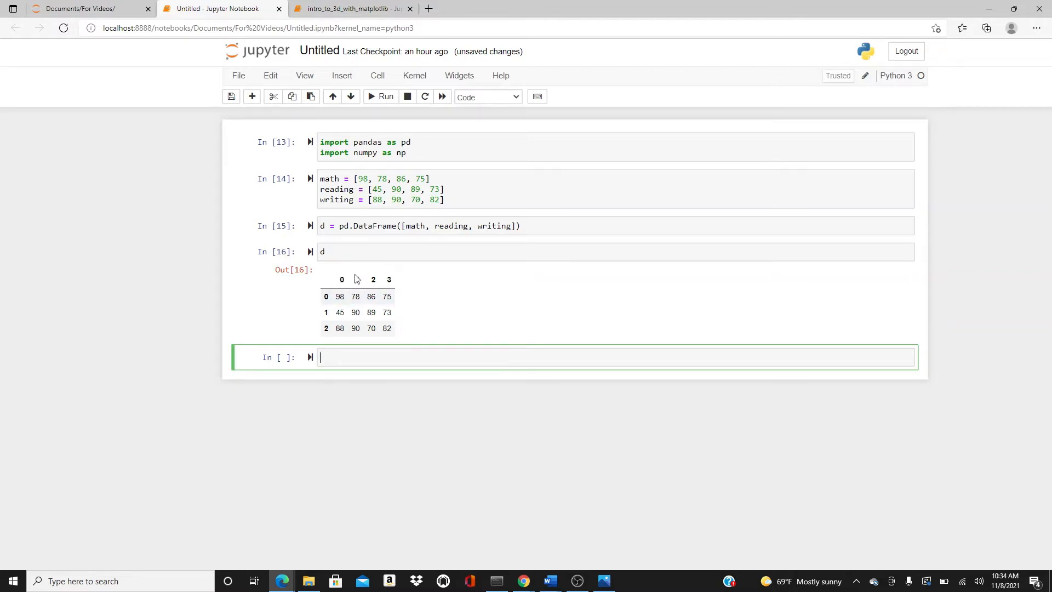
{"action": "mouse_move", "coordinate": [336, 284]}
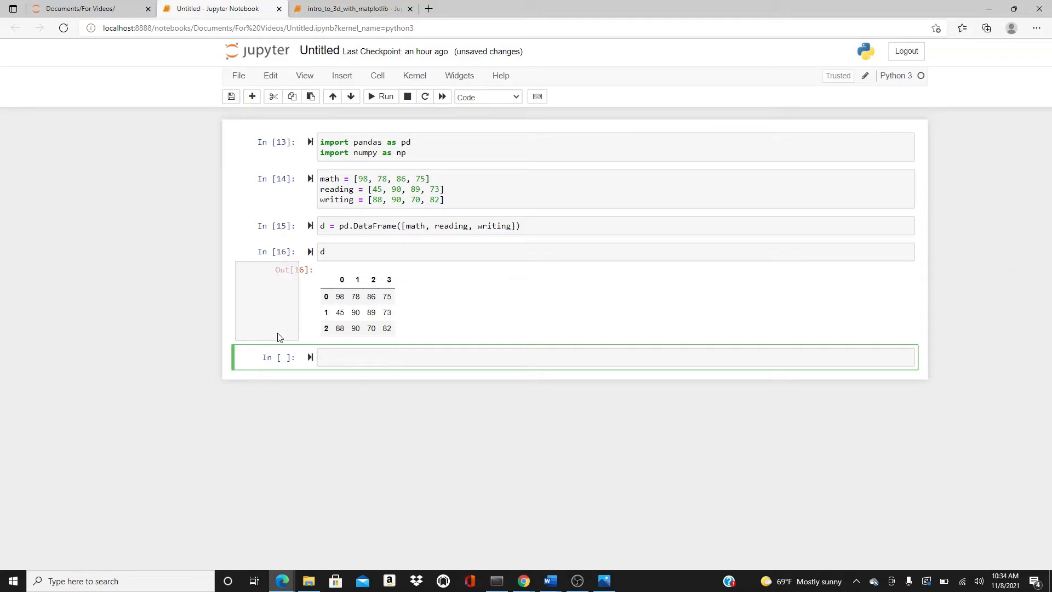
Set d.columns to 'Bob', 'Lilly', 'Nilly' and 'David'.
{"action": "type", "text": "d."}
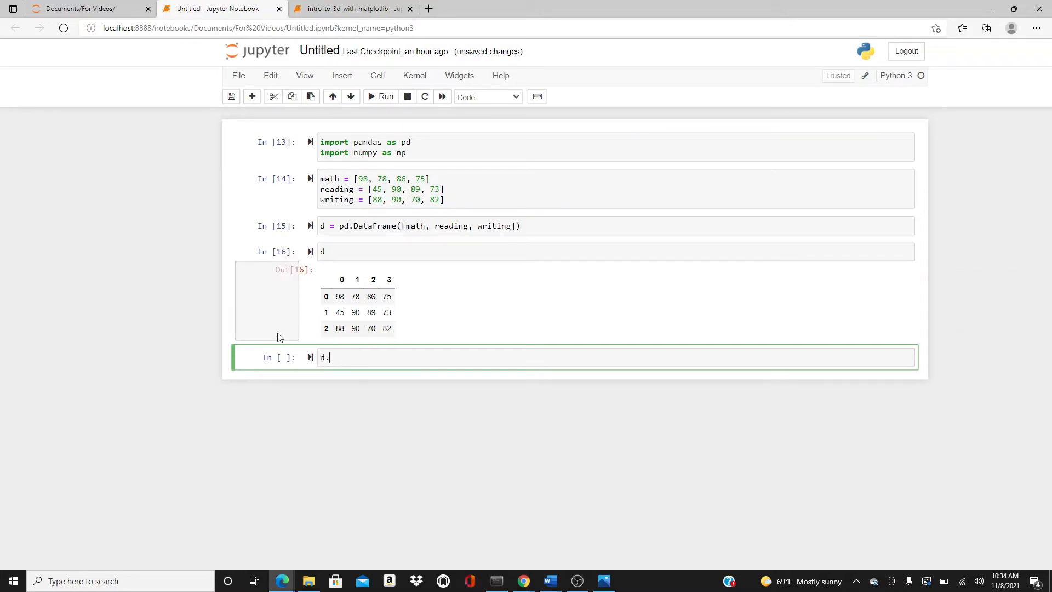
{"action": "type", "text": "columns"}
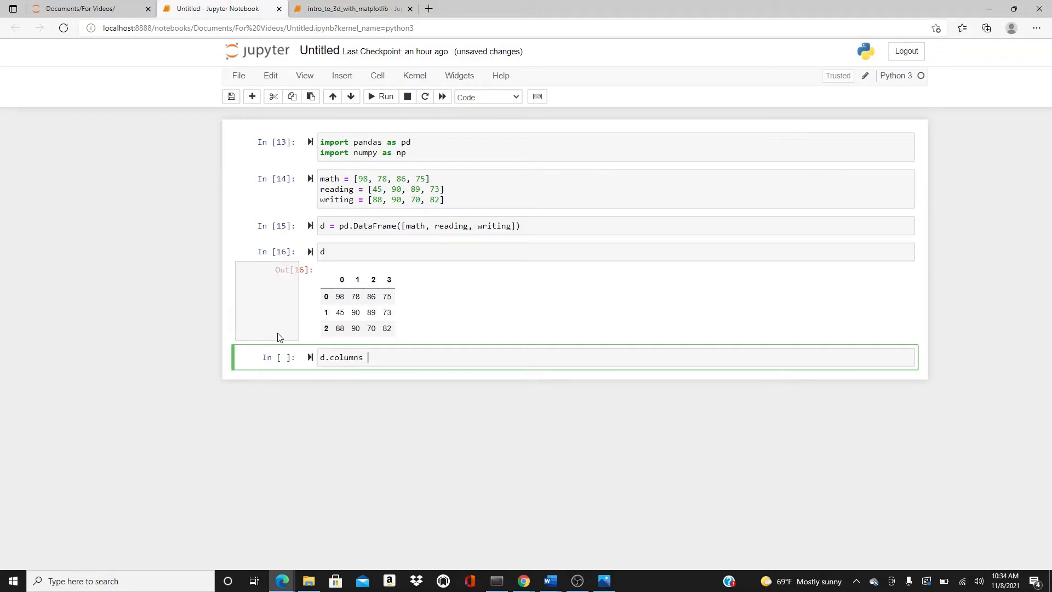
{"action": "type", "text": "= ['B'"}
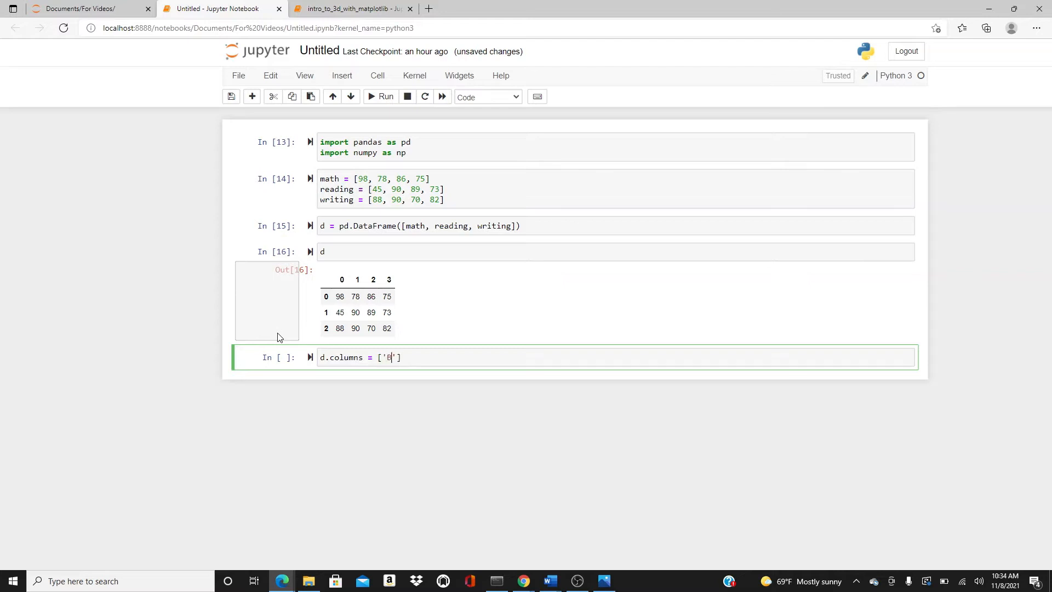
{"action": "type", "text": "ob"}
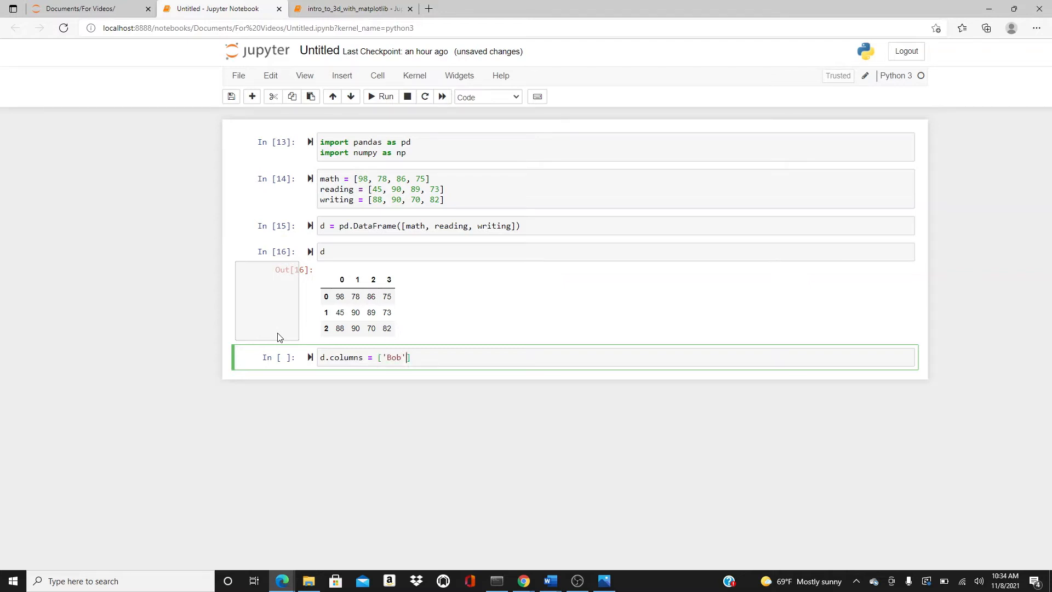
{"action": "type", "text": ", 'Lill'"}
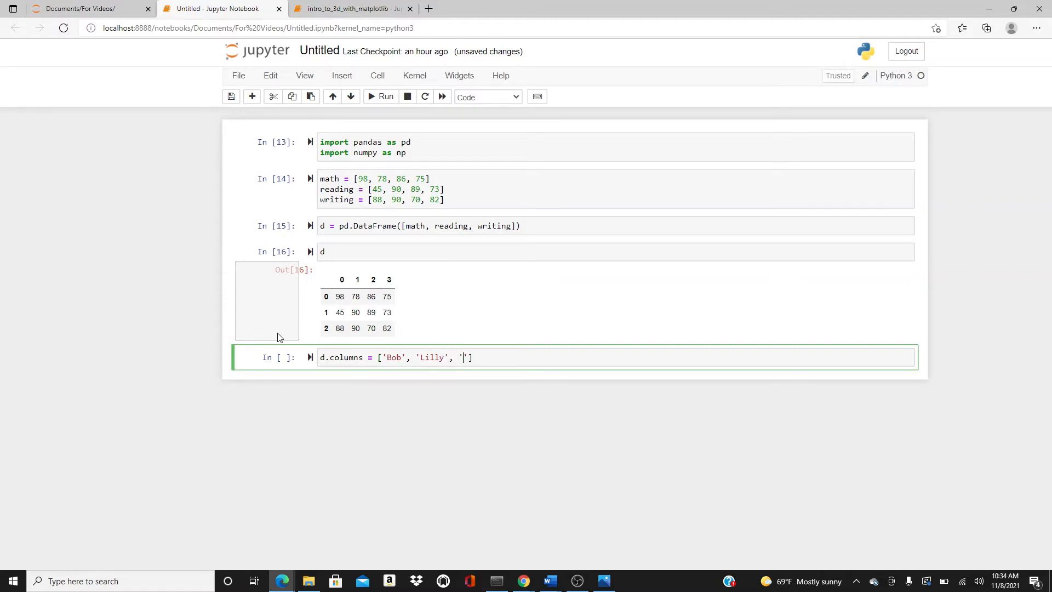
{"action": "type", "text": "Nilly',"}
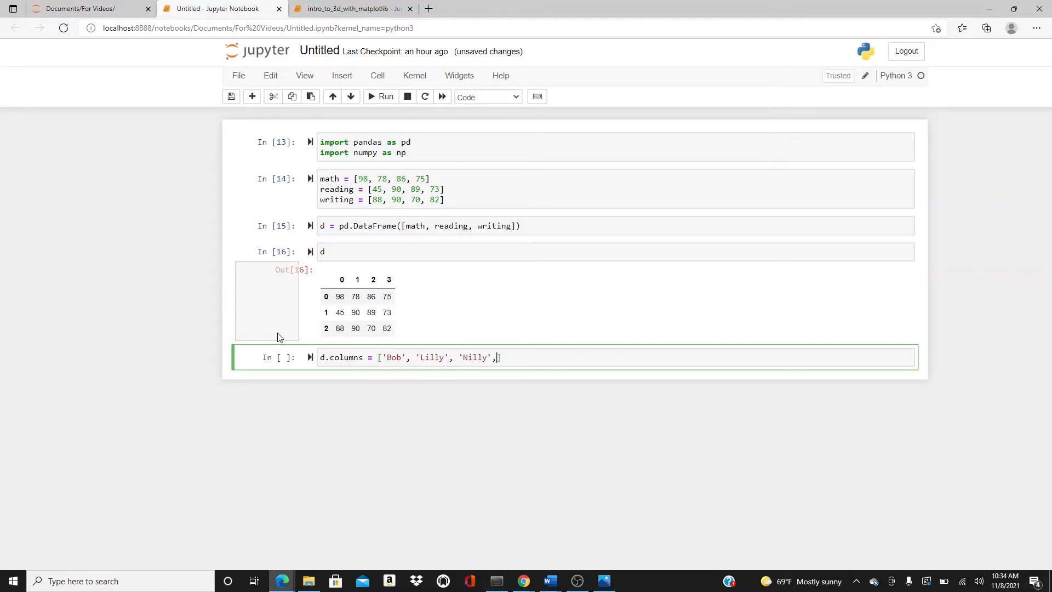
{"action": "type", "text": "'David'"}
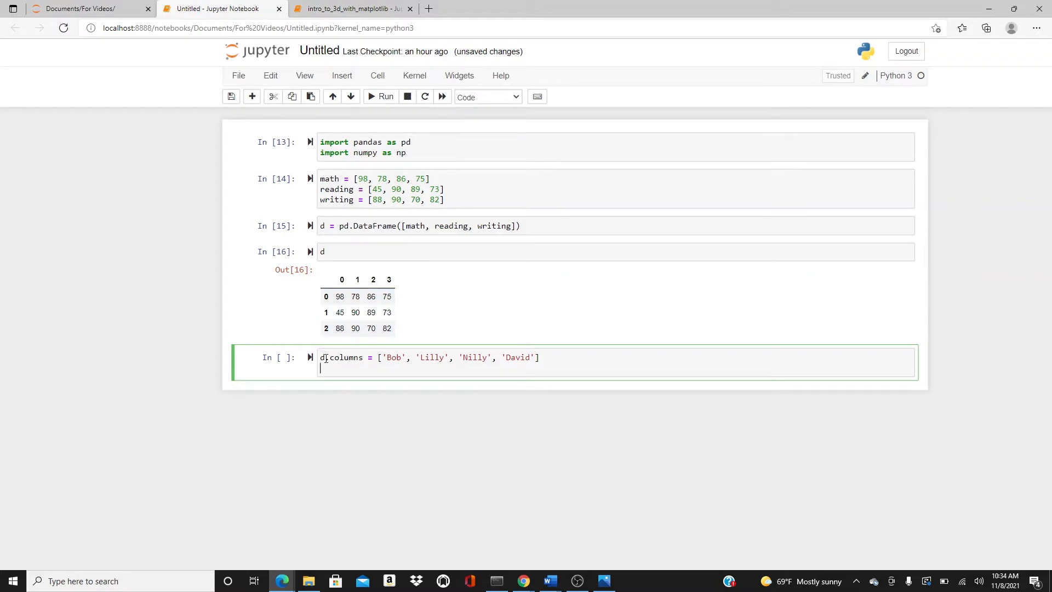
Set d.index to 'Math', 'Reading', 'Writing' and display d.
{"action": "type", "text": "d,"}
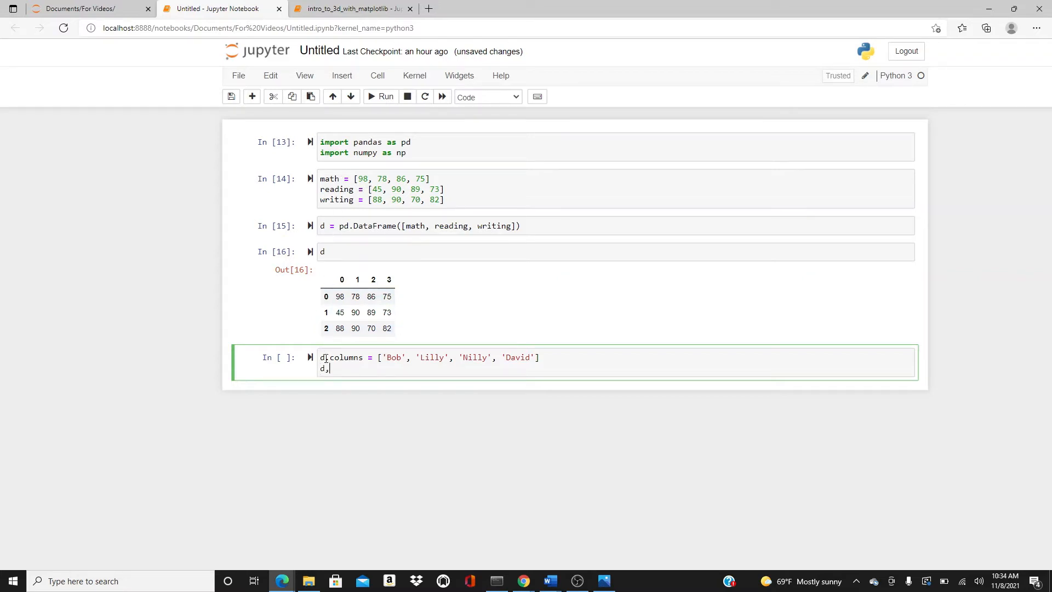
{"action": "type", "text": "index ="}
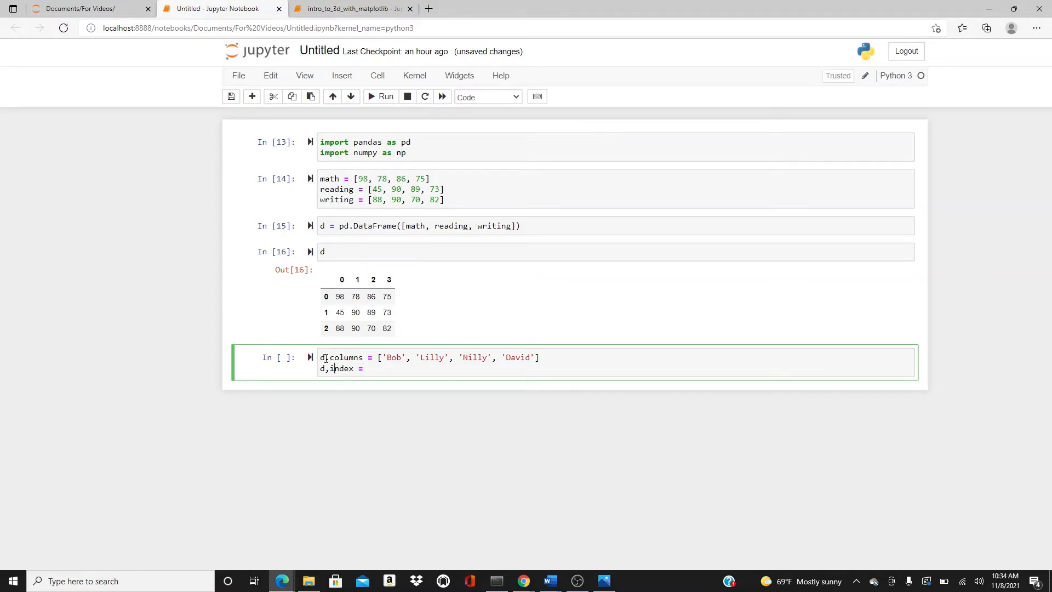
{"action": "type", "text": "."}
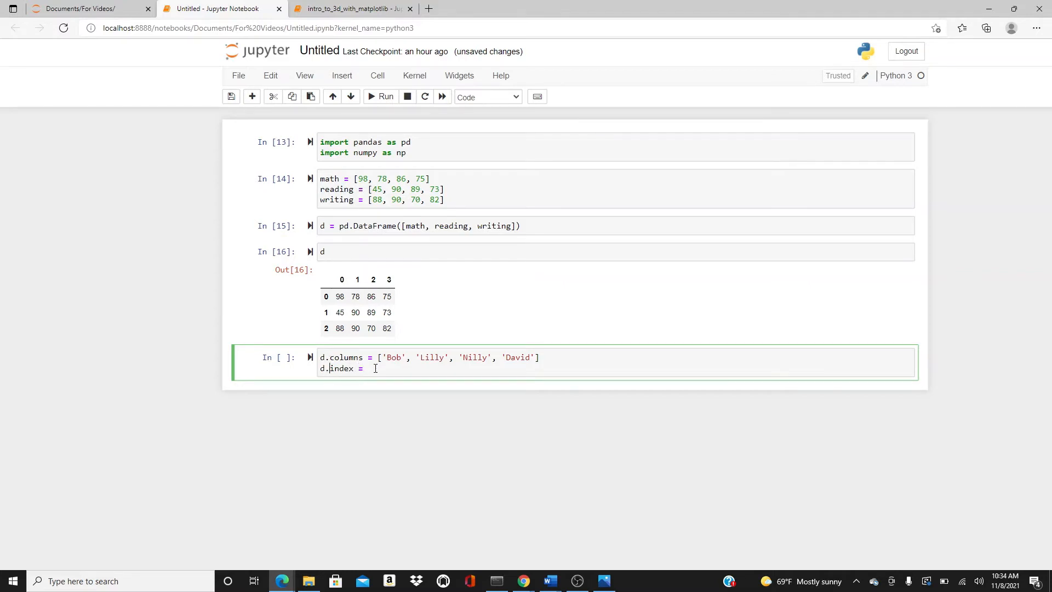
{"action": "type", "text": "[]"}
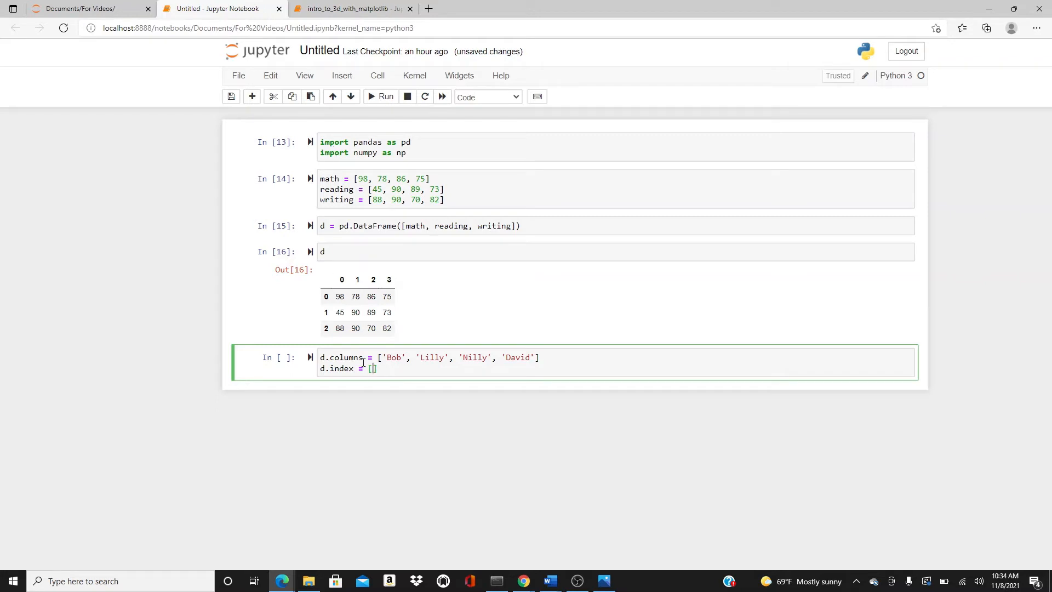
{"action": "type", "text": "'Math', '"}
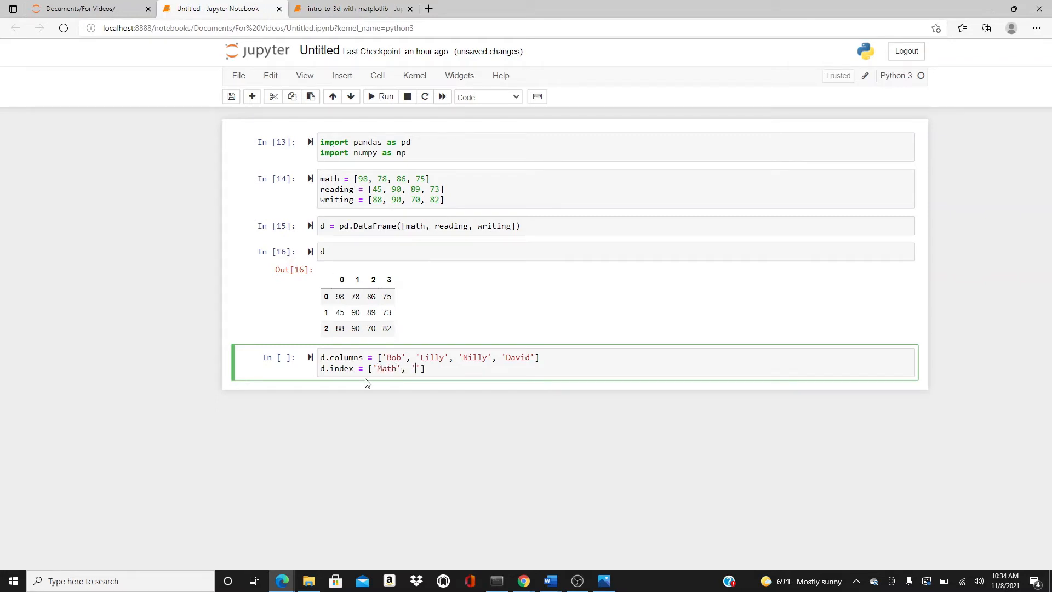
{"action": "type", "text": "Reading', 'Writing"}
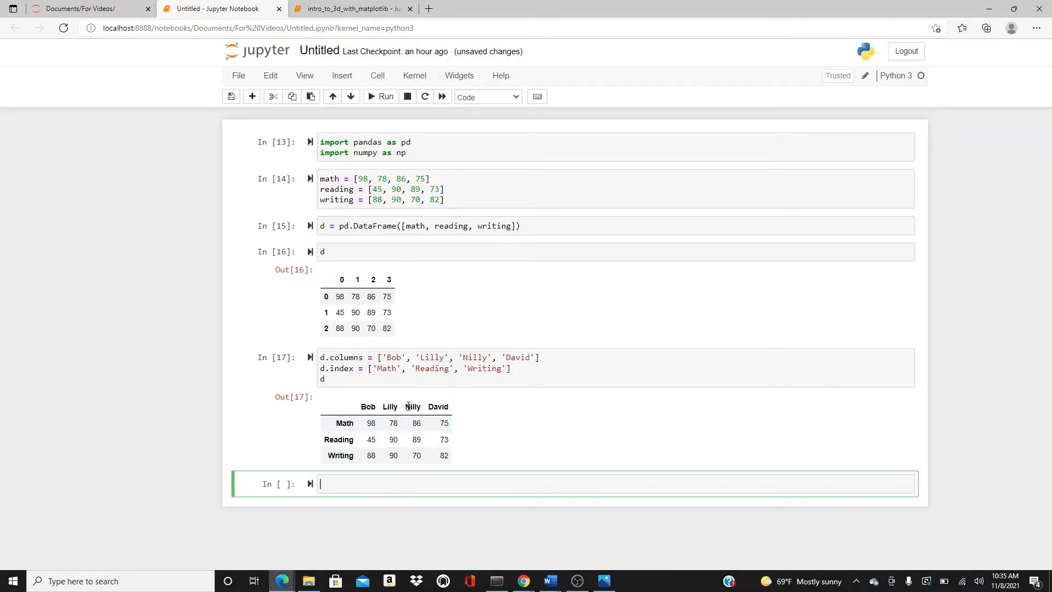
{"action": "mouse_move", "coordinate": [463, 403]}
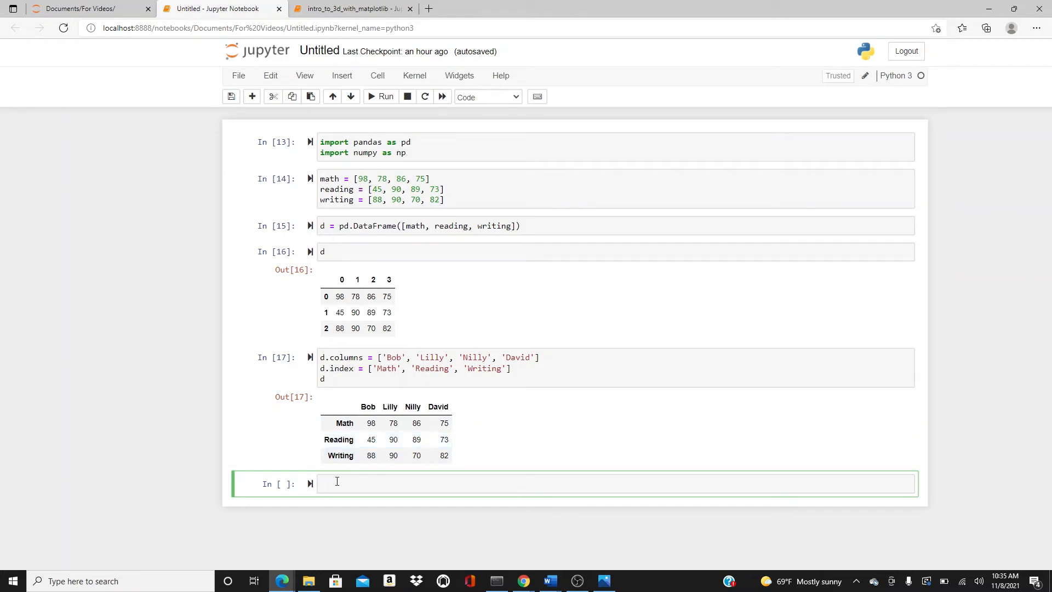
Define scores = [[98, 78, 86, 75], [45, 90, 89, 73], [88, 90, 70, 82]] and run it.
{"action": "type", "text": "scores = [["}
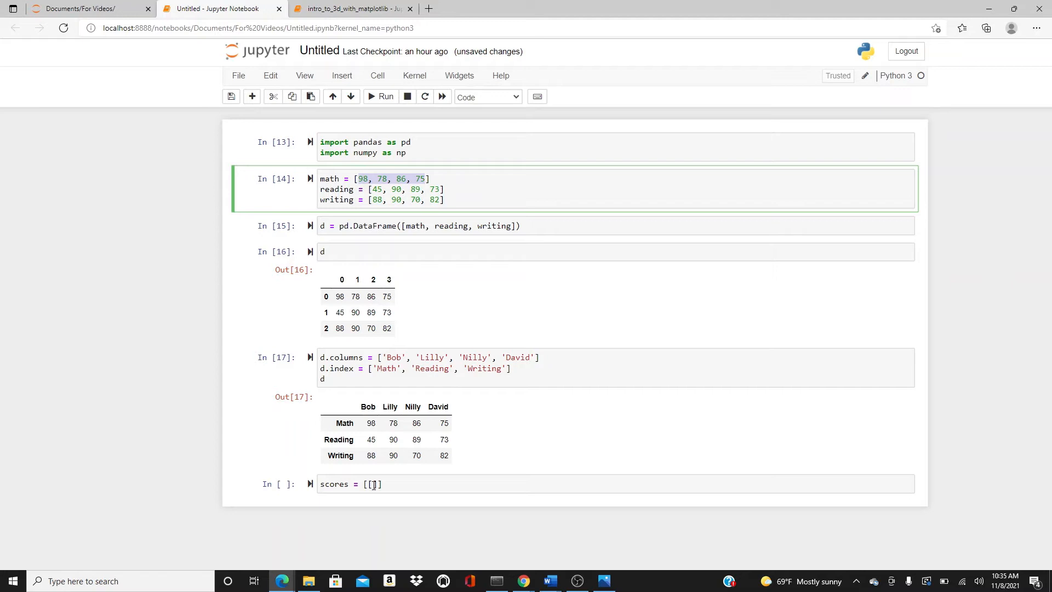
{"action": "type", "text": "98, 78, 86, 75], ["}
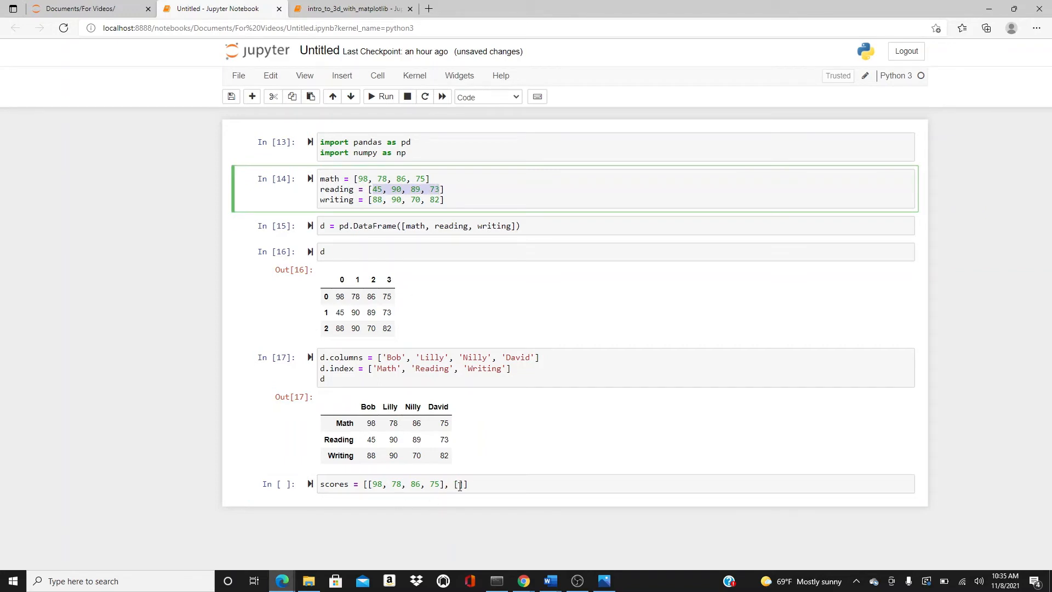
{"action": "type", "text": "45, 90, 89, 73], ["}
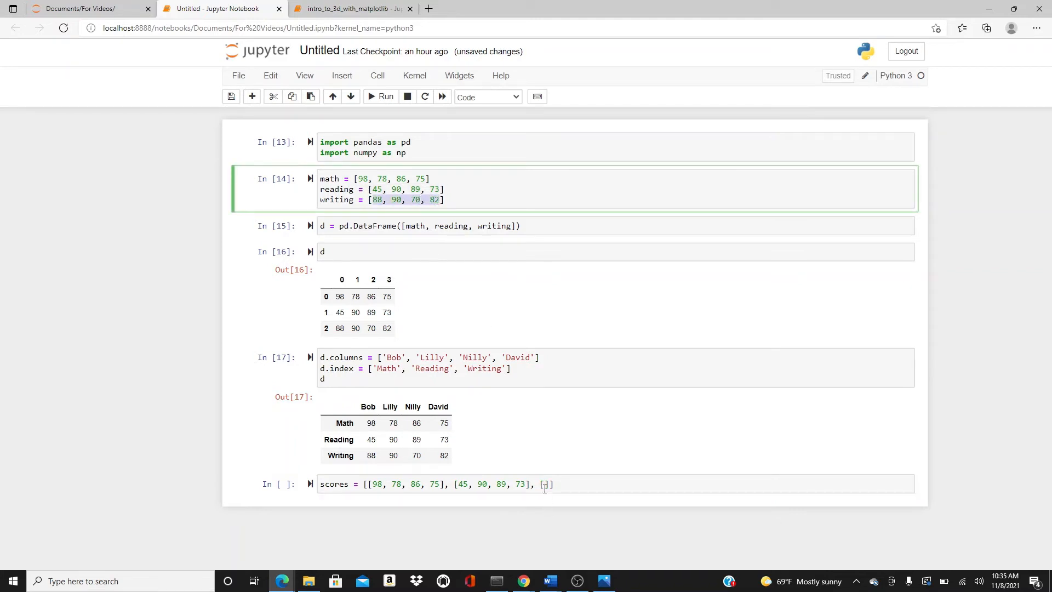
{"action": "type", "text": "88, 90, 70, 82]]"}
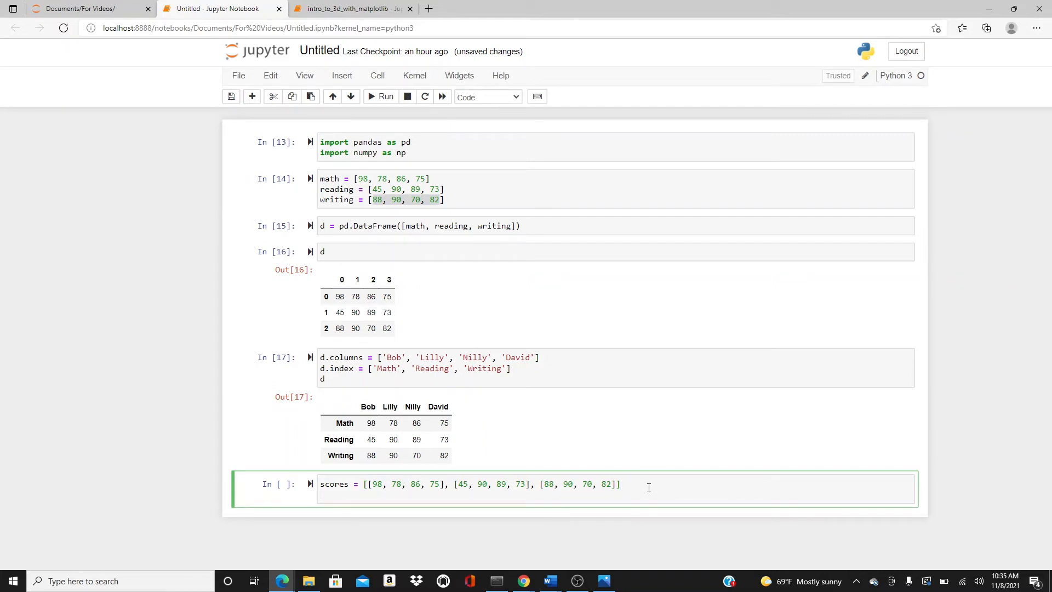
{"action": "key", "text": "enter"}
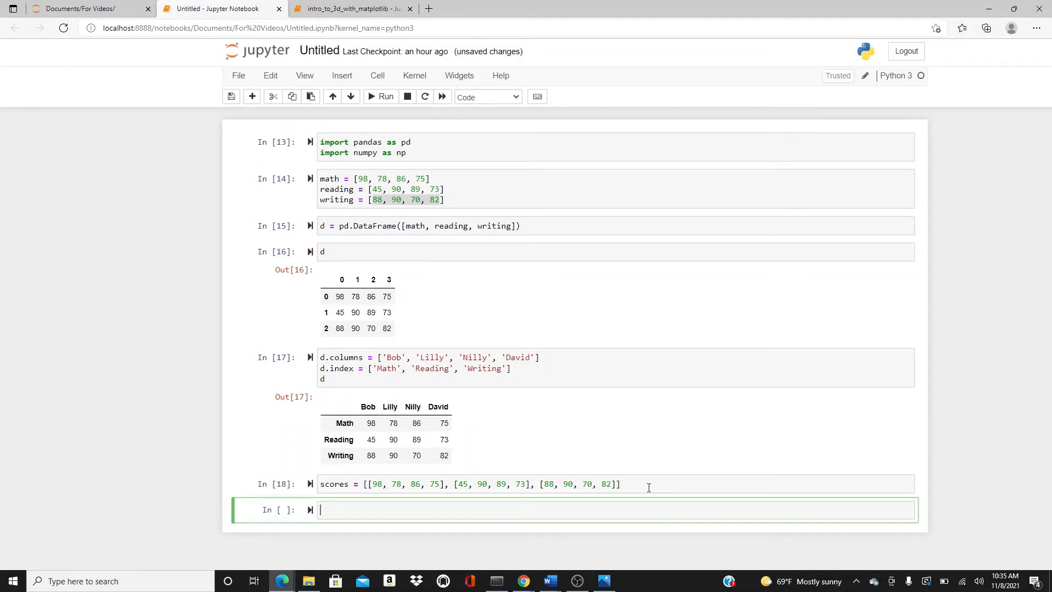
{"action": "type", "text": "pd.D"}
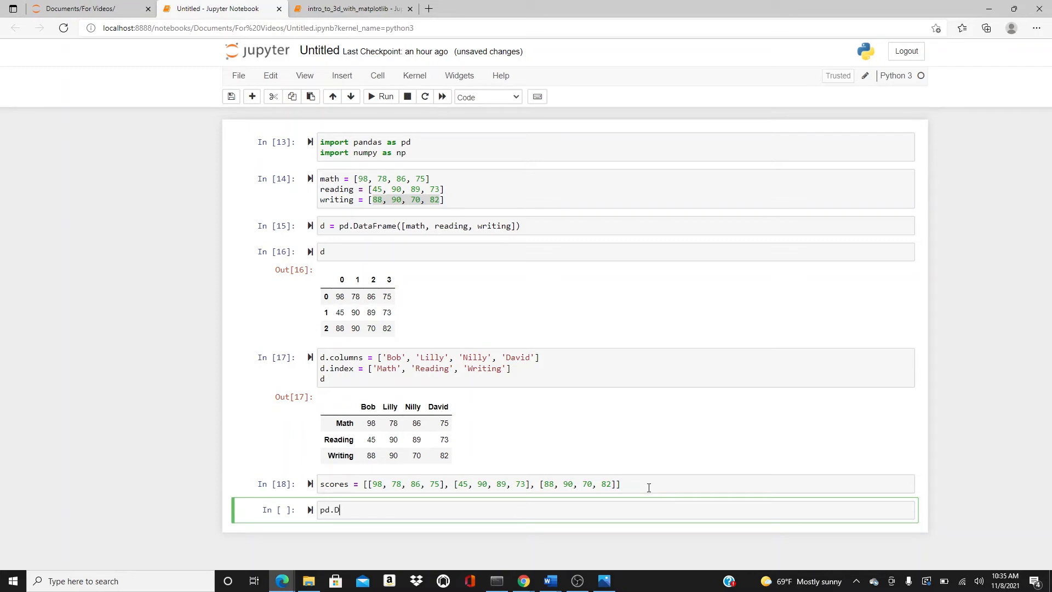
Build d from scores with columns Bob, Lilly, Nilly, David and the subject row index.
{"action": "type", "text": "ataFrame("}
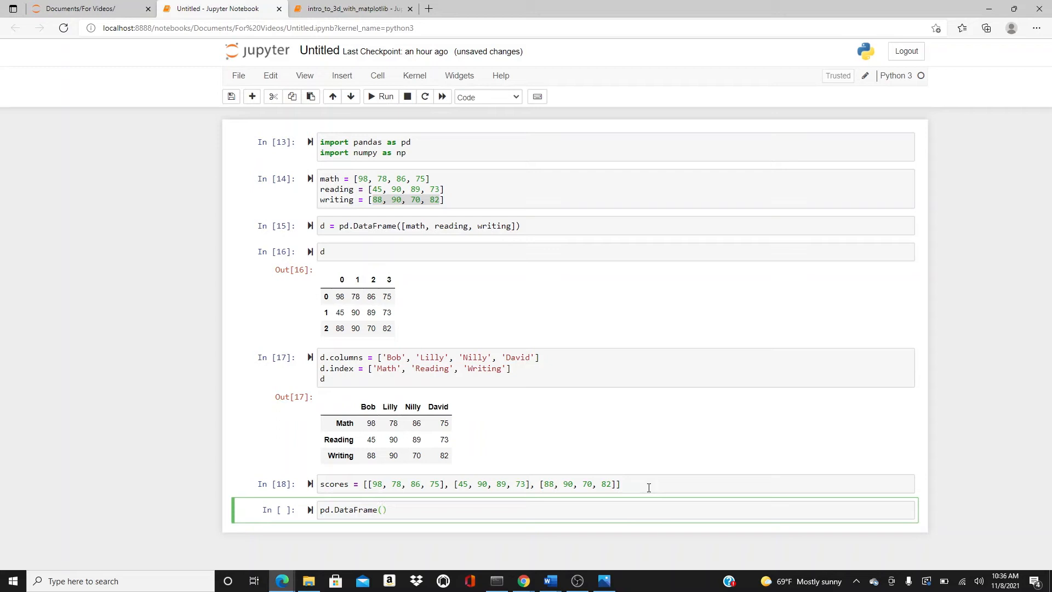
{"action": "type", "text": "scores,"}
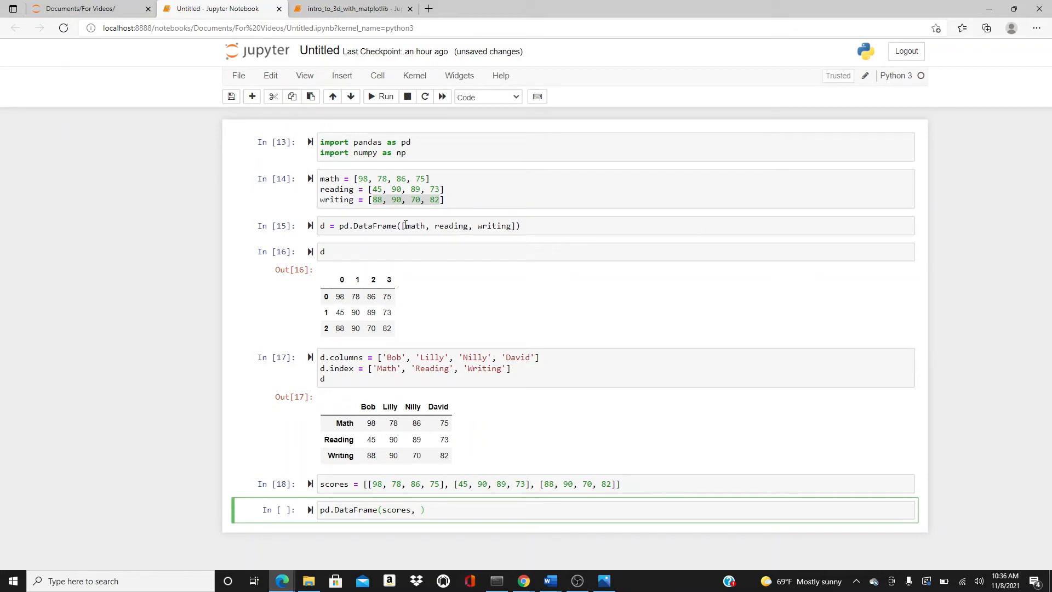
{"action": "left_click", "coordinate": [416, 226]}
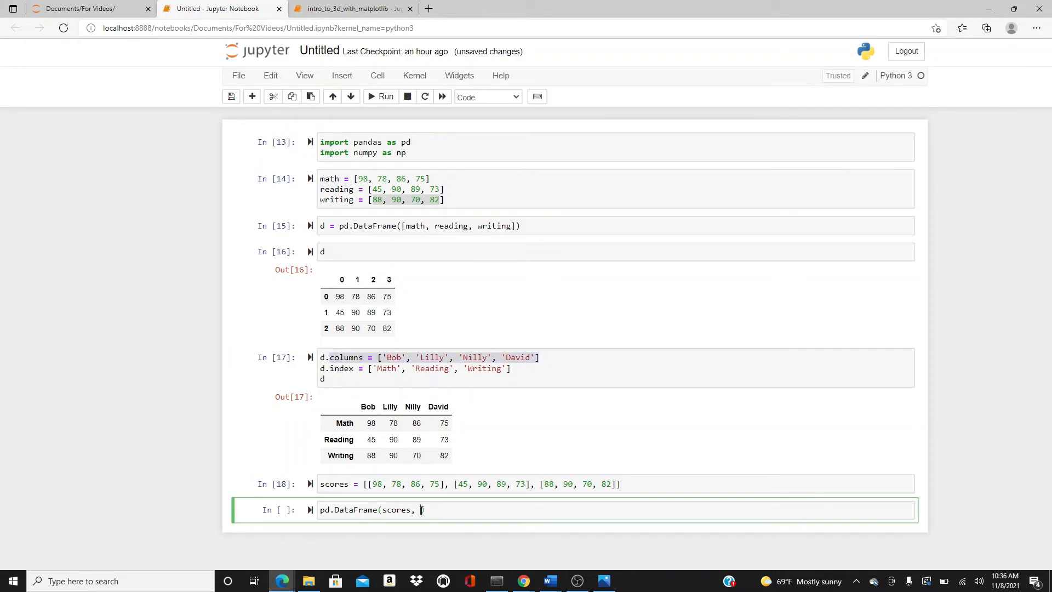
{"action": "type", "text": "columns = ['Bob', 'Lilly', 'Nilly', 'David'],"}
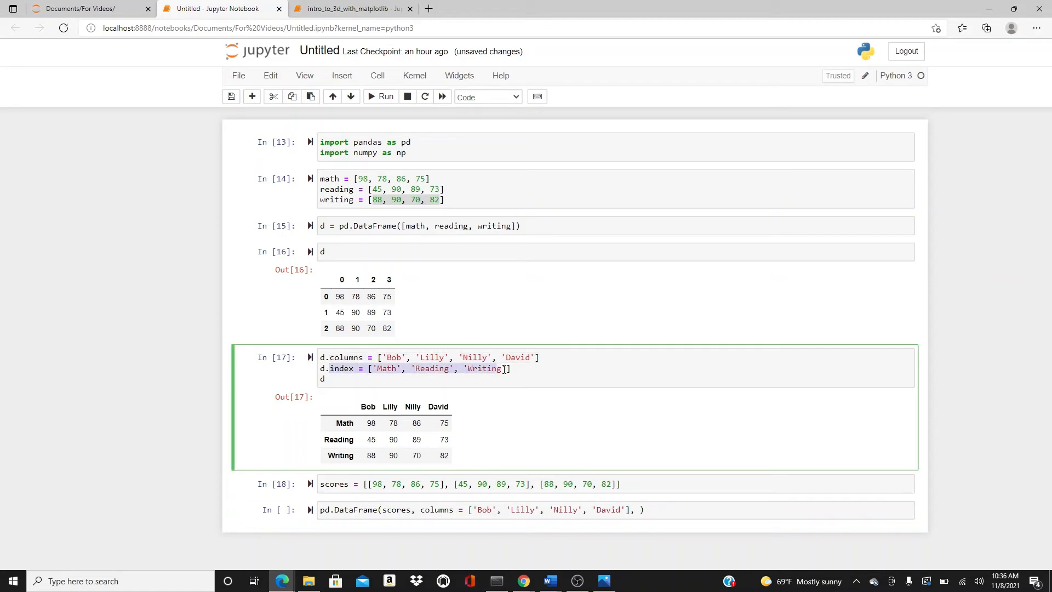
{"action": "left_click", "coordinate": [643, 510]}
{"action": "type", "text": "index = ['Math', 'Reading', 'Writing']"}
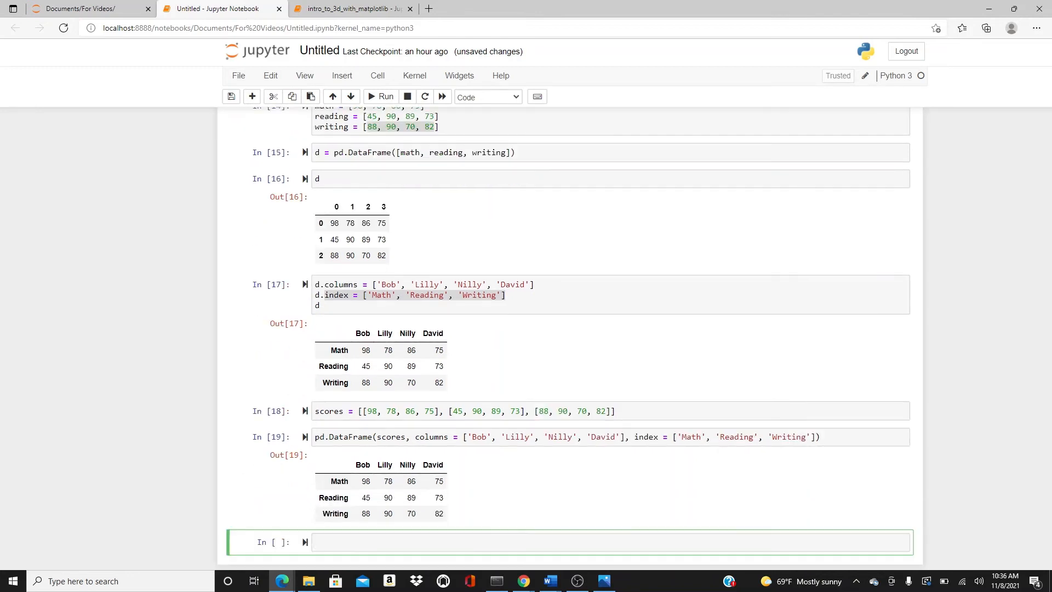
{"action": "left_click", "coordinate": [469, 437]}
{"action": "type", "text": "d = "}
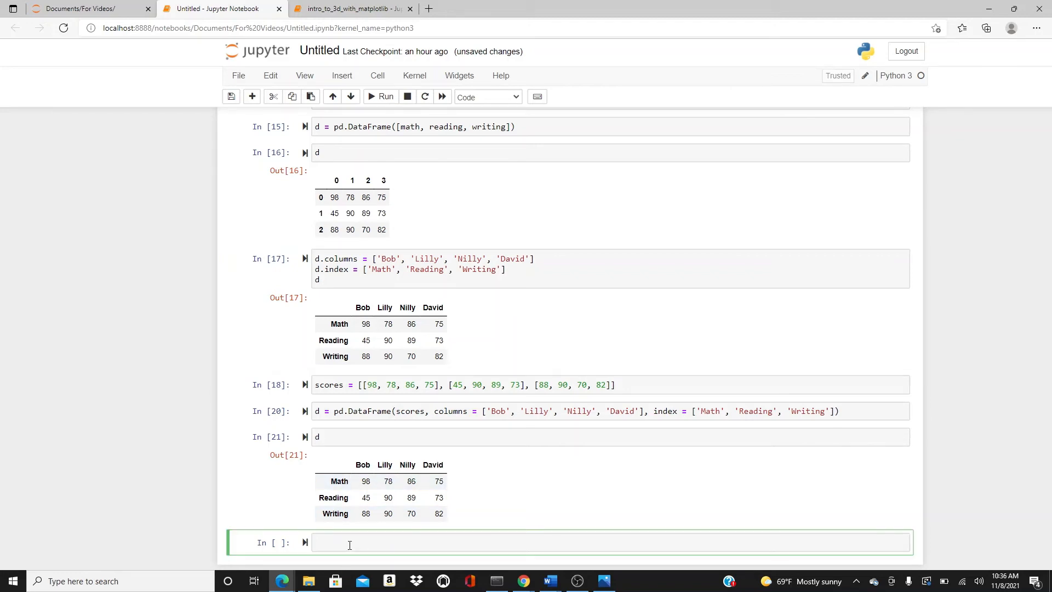
Start the dictn dictionary with 'Math': [98, 78, 86, 75].
{"action": "left_click", "coordinate": [349, 542]}
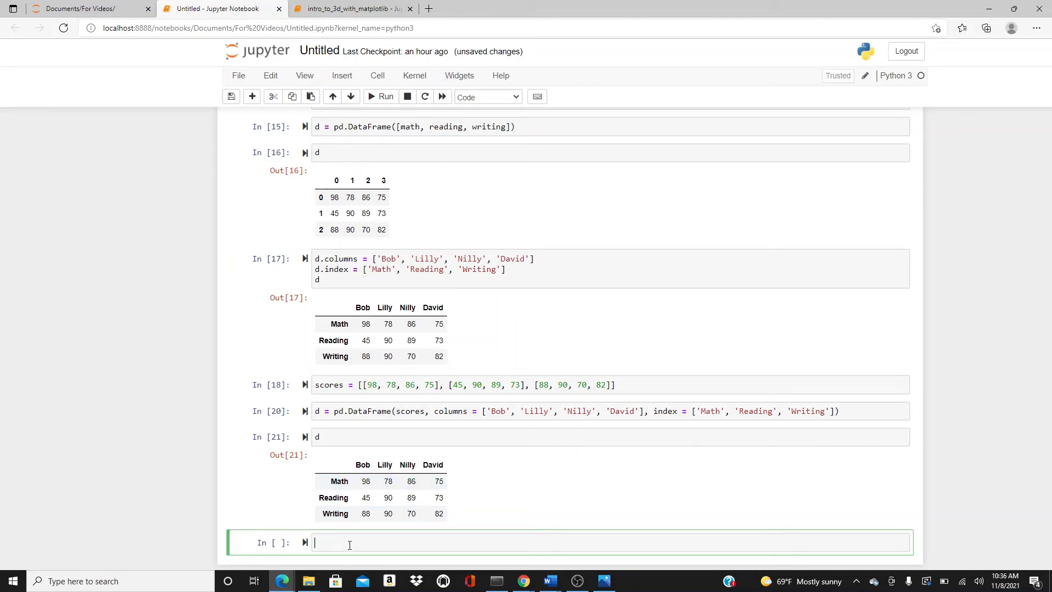
{"action": "type", "text": "dictn = {"}
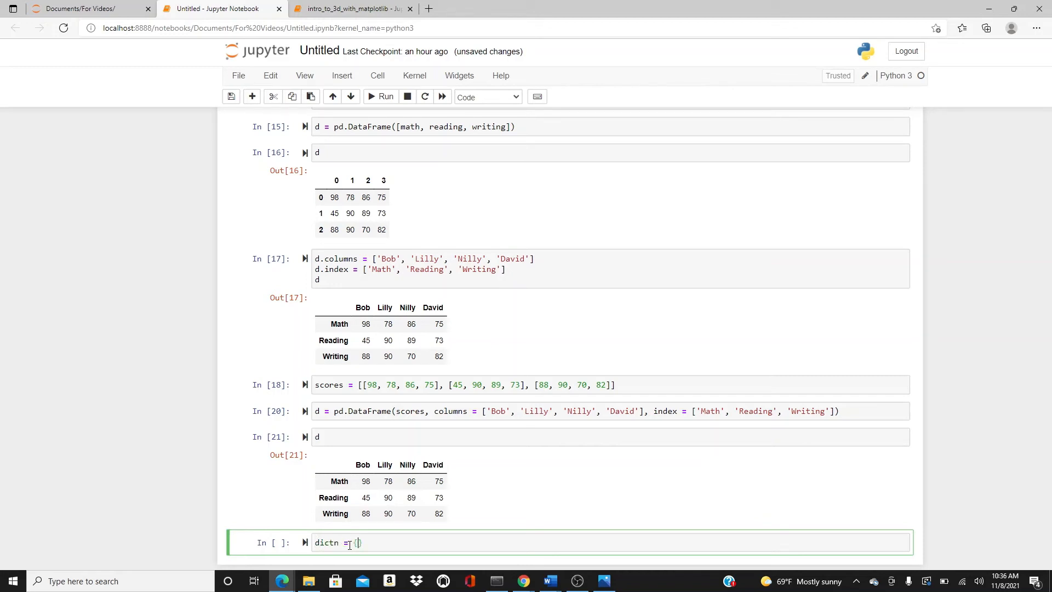
{"action": "type", "text": "''"}
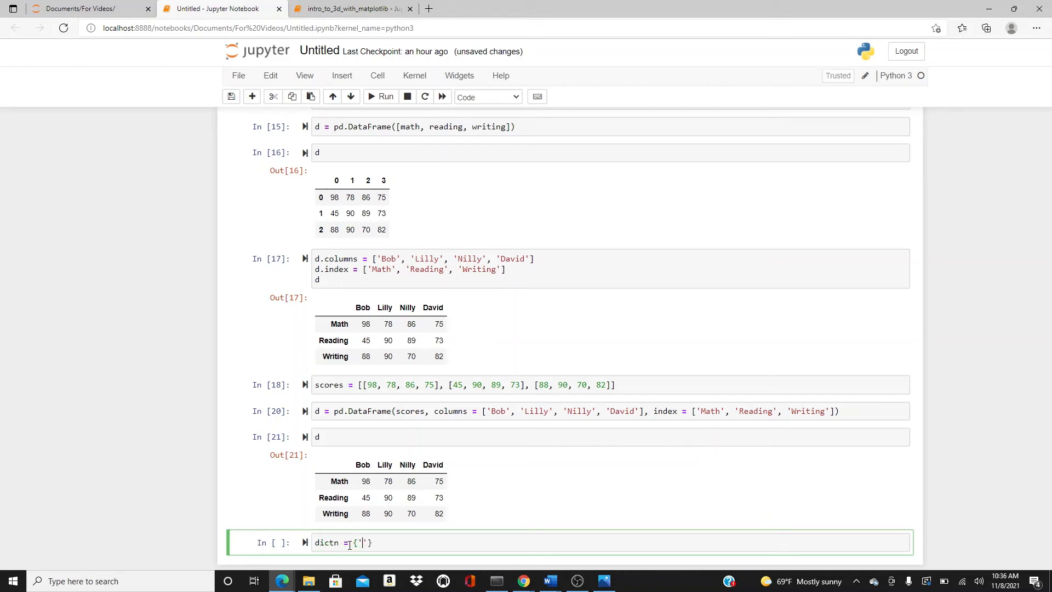
{"action": "type", "text": "Math"}
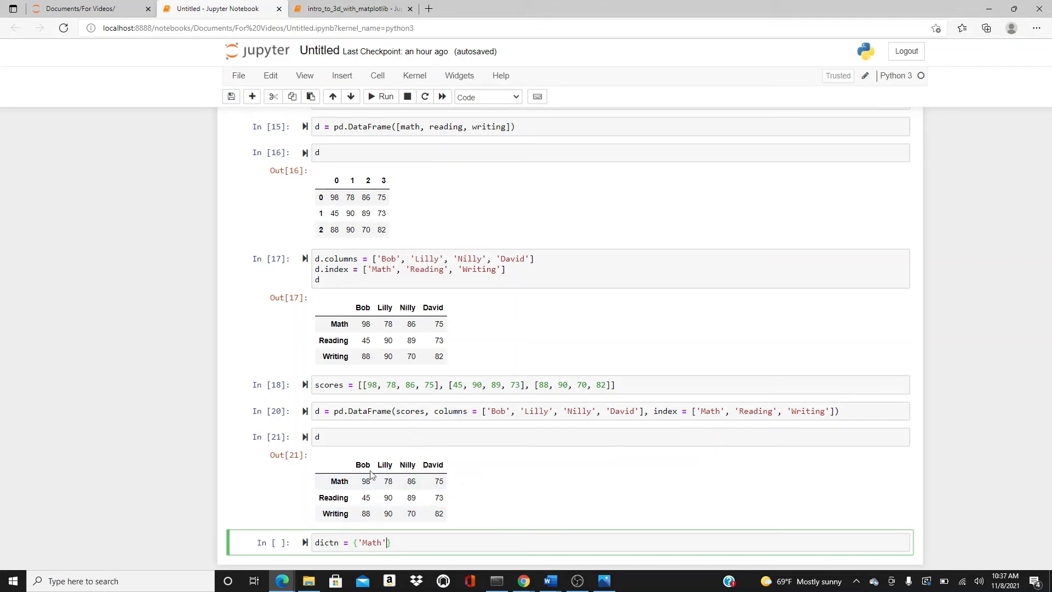
{"action": "left_click", "coordinate": [333, 498]}
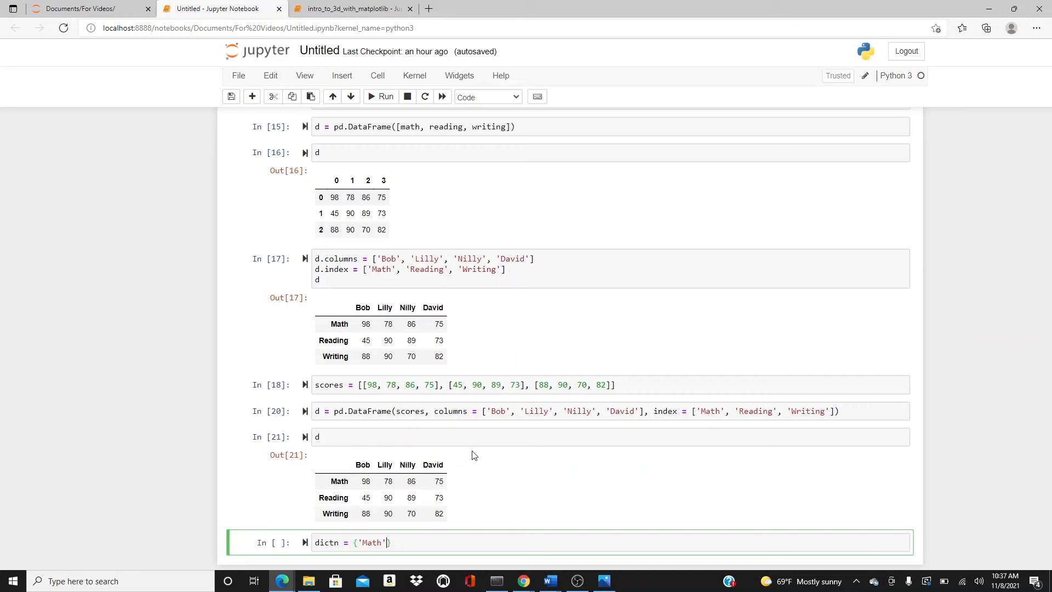
{"action": "mouse_move", "coordinate": [329, 569]}
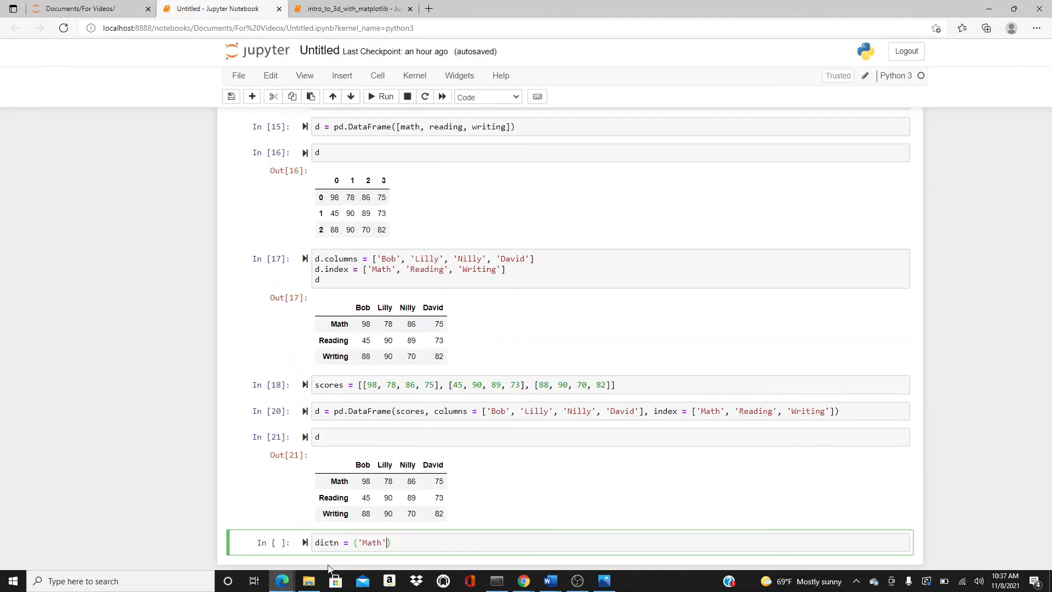
{"action": "type", "text": "'"}
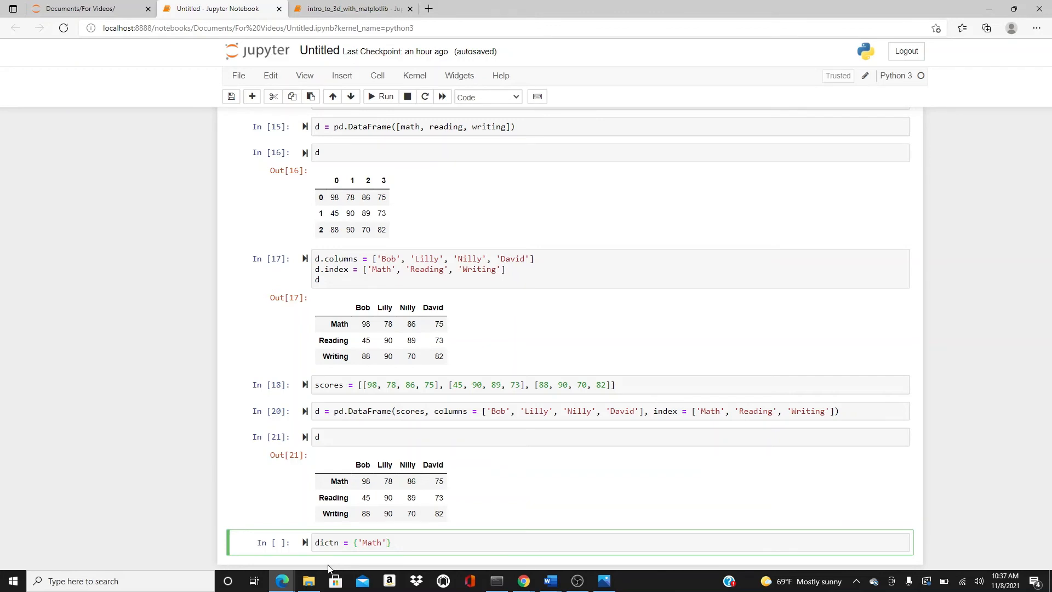
{"action": "type", "text": ":"}
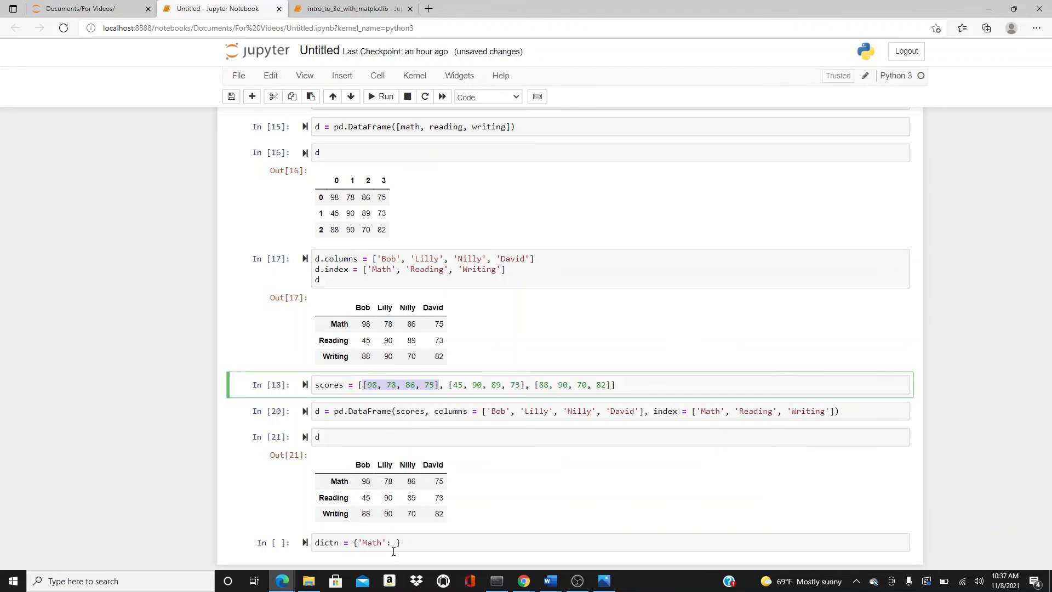
{"action": "type", "text": "[98, 78, 86, 75],"}
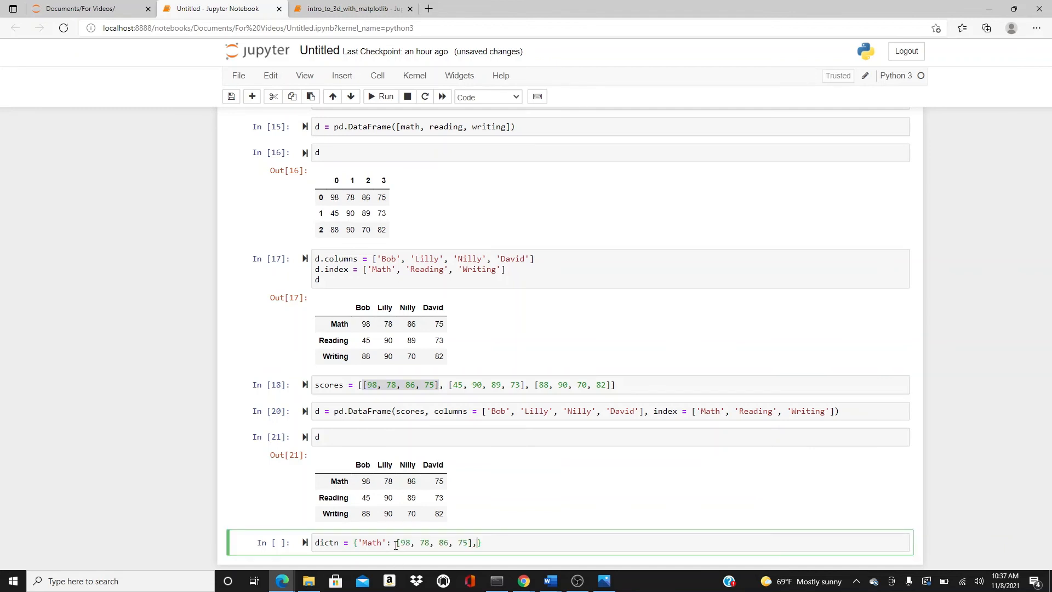
Add the 'Reading': [45, 90, 89, 73] and 'Writing' entries to dictn.
{"action": "key", "text": "enter"}
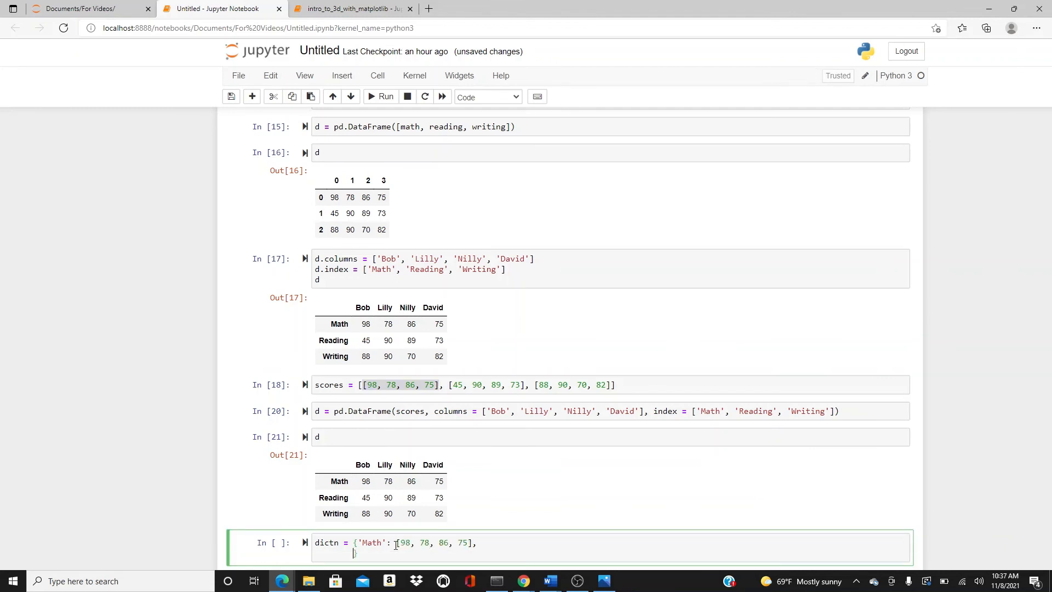
{"action": "type", "text": "'Reading':"}
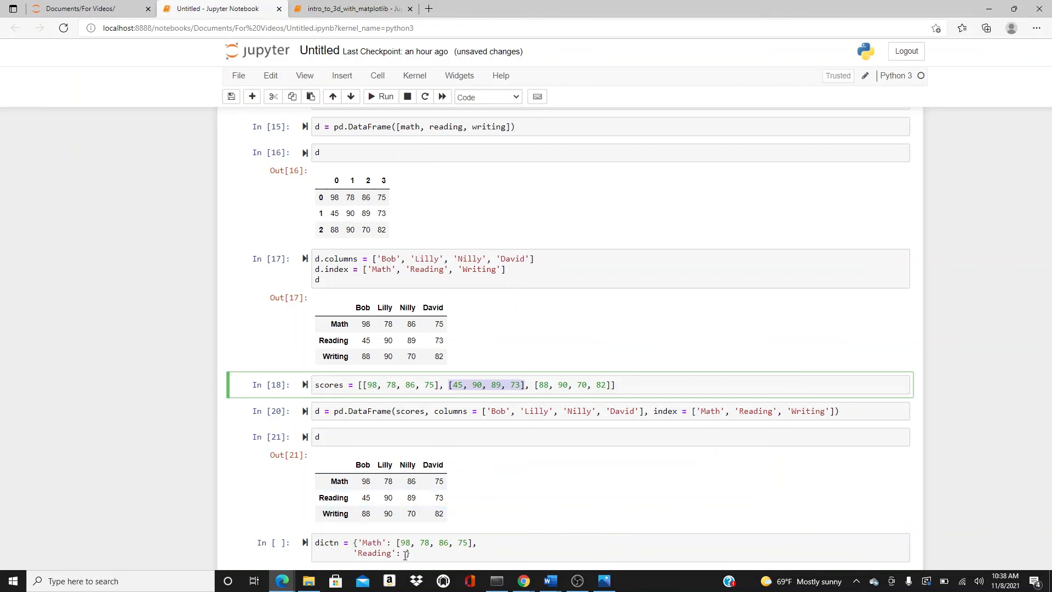
{"action": "type", "text": "45, 90, 89, 73],"}
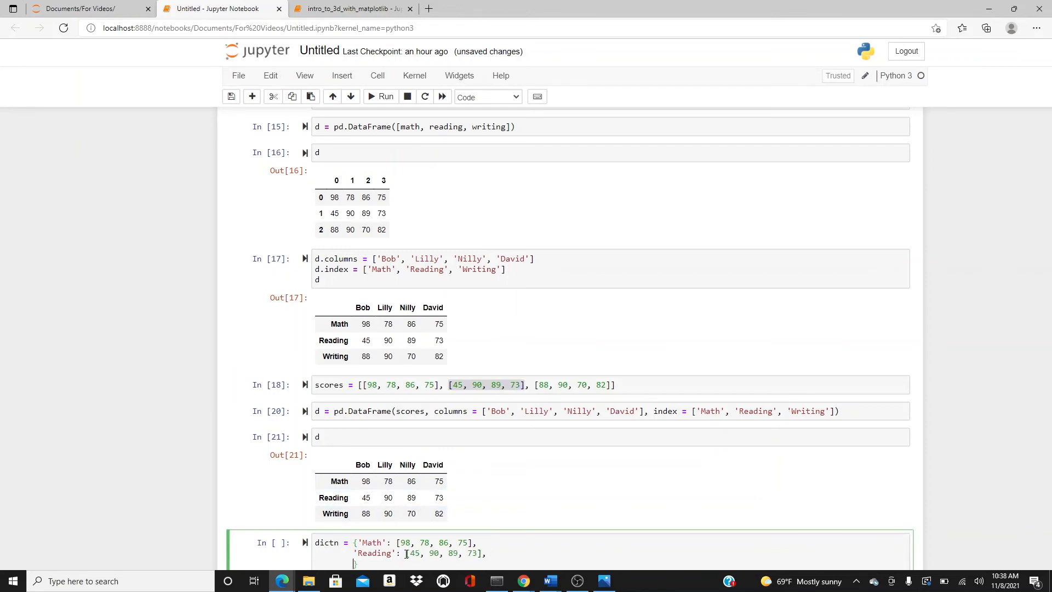
{"action": "type", "text": "'Writing'}"}
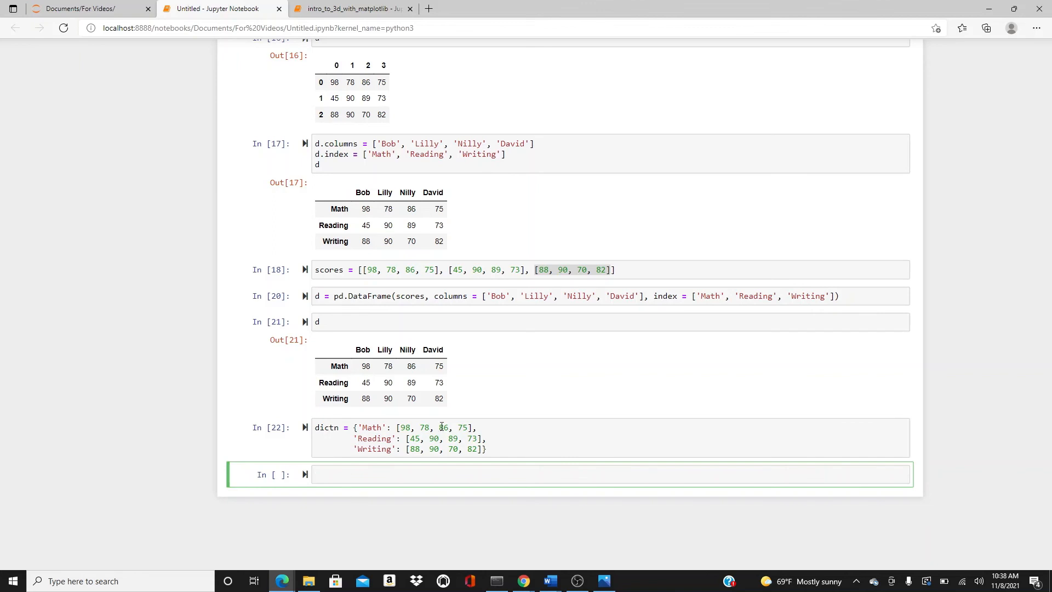
Run pd.DataFrame(dictn, index=['Bob', 'Lilly', 'Nilly', 'David']).
{"action": "left_click", "coordinate": [332, 475]}
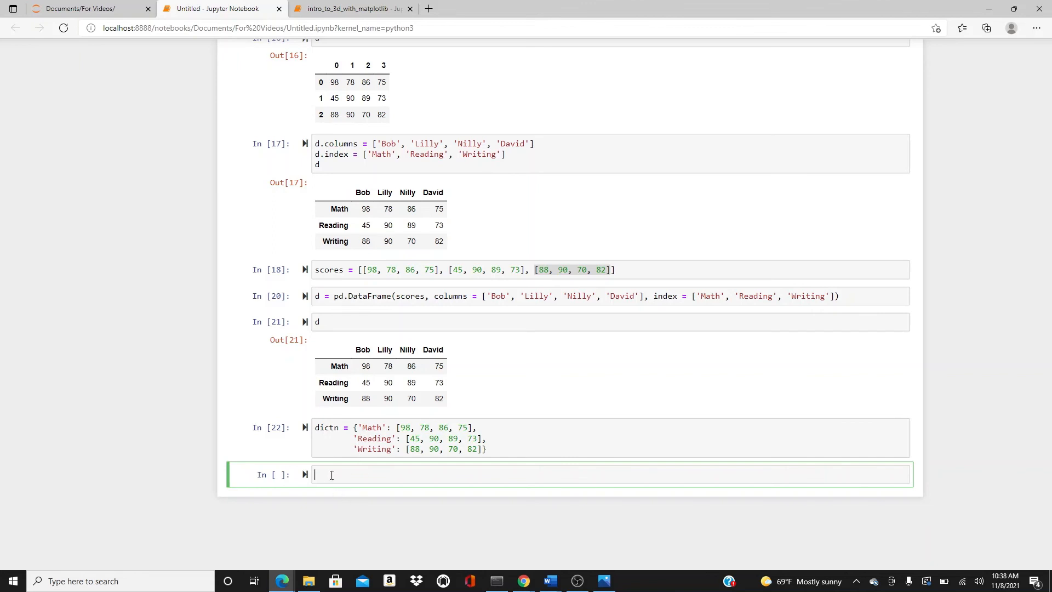
{"action": "type", "text": "pd."}
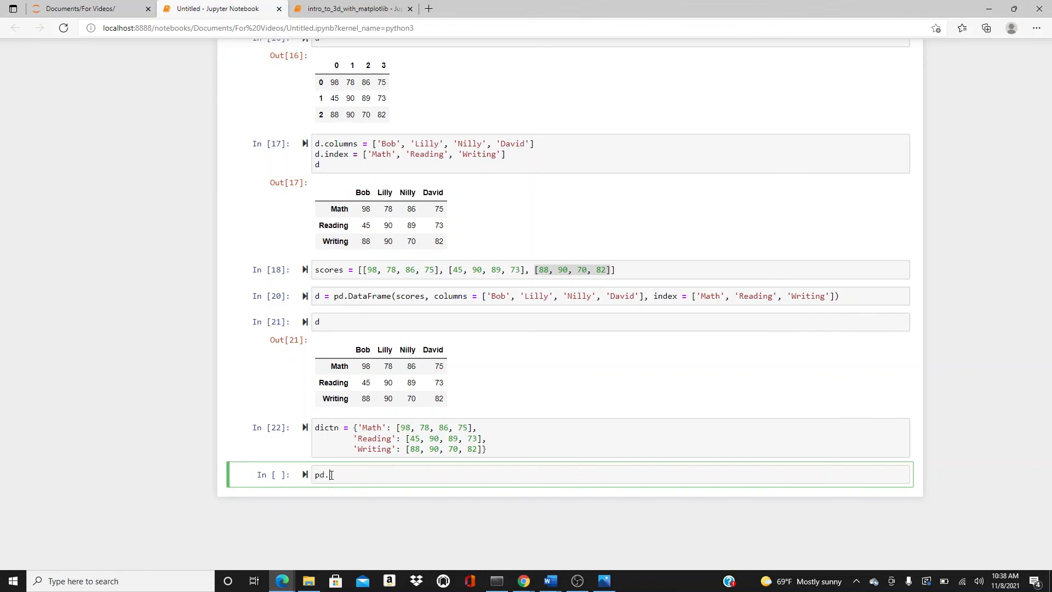
{"action": "type", "text": "DataFrame"}
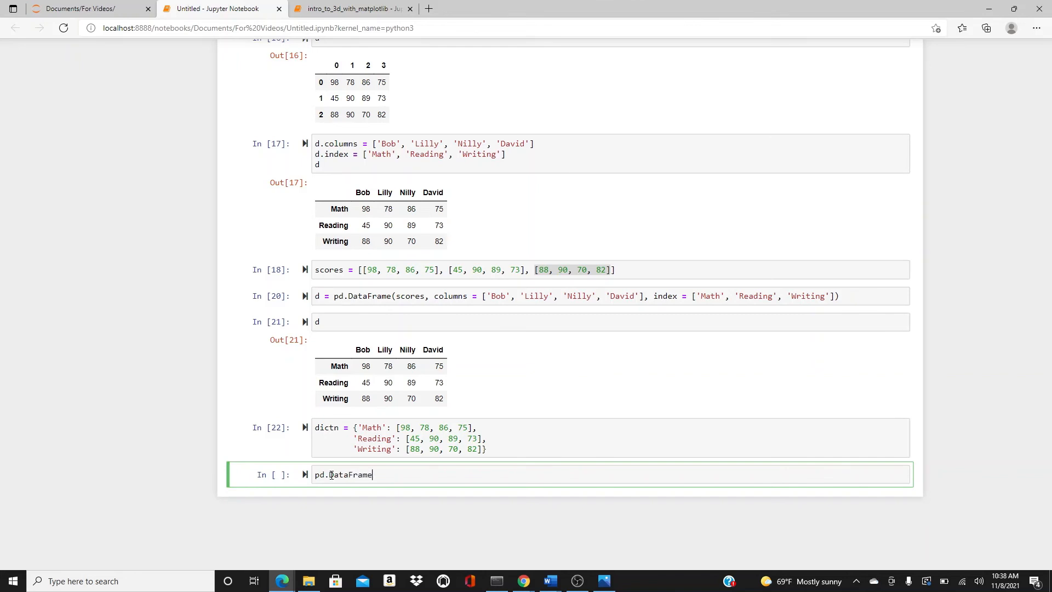
{"action": "type", "text": "(dict)"}
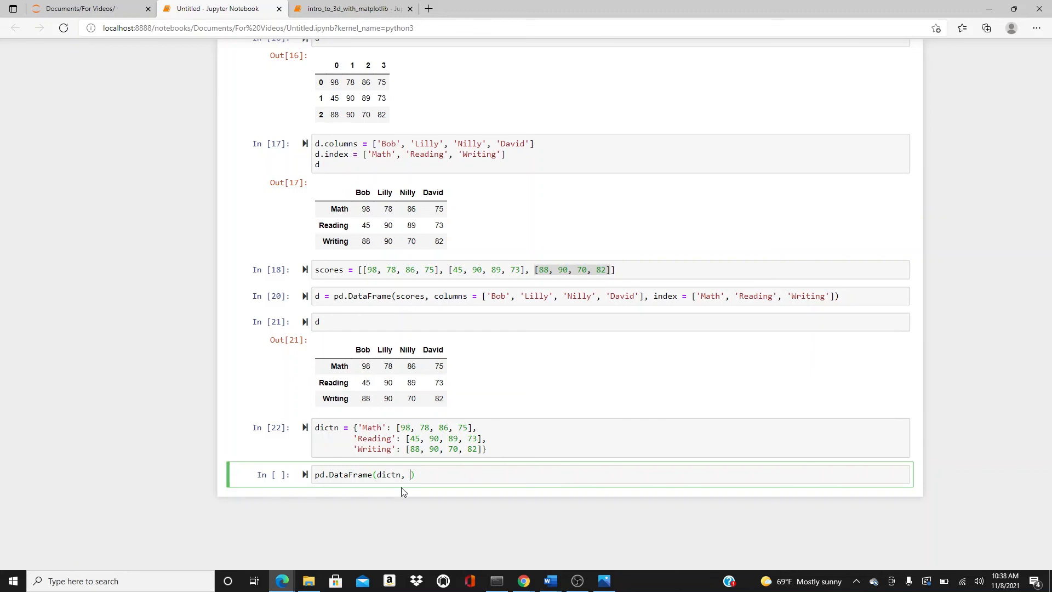
{"action": "mouse_move", "coordinate": [376, 505]}
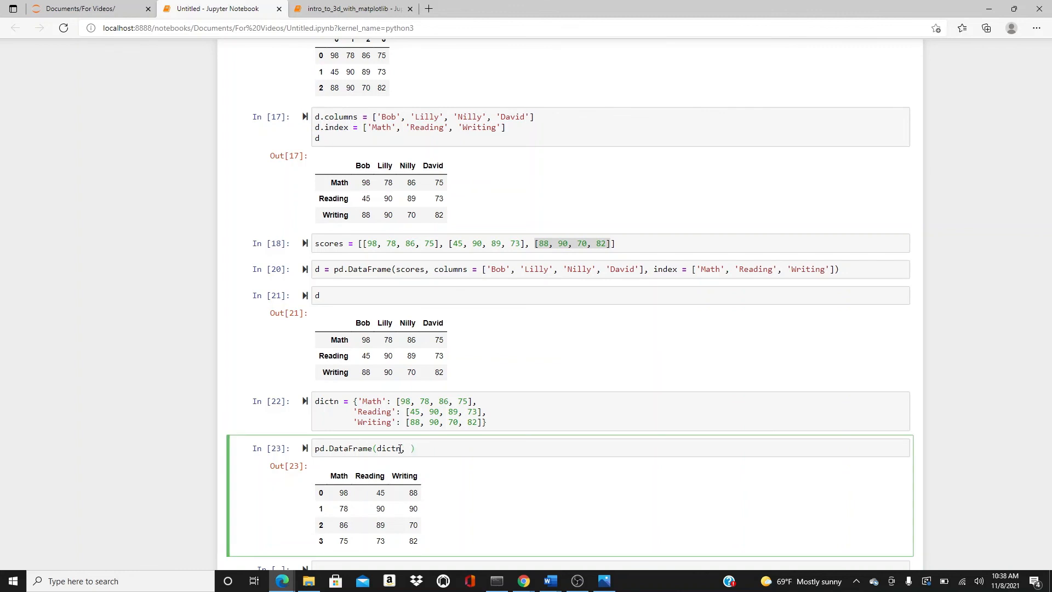
{"action": "type", "text": "index ="}
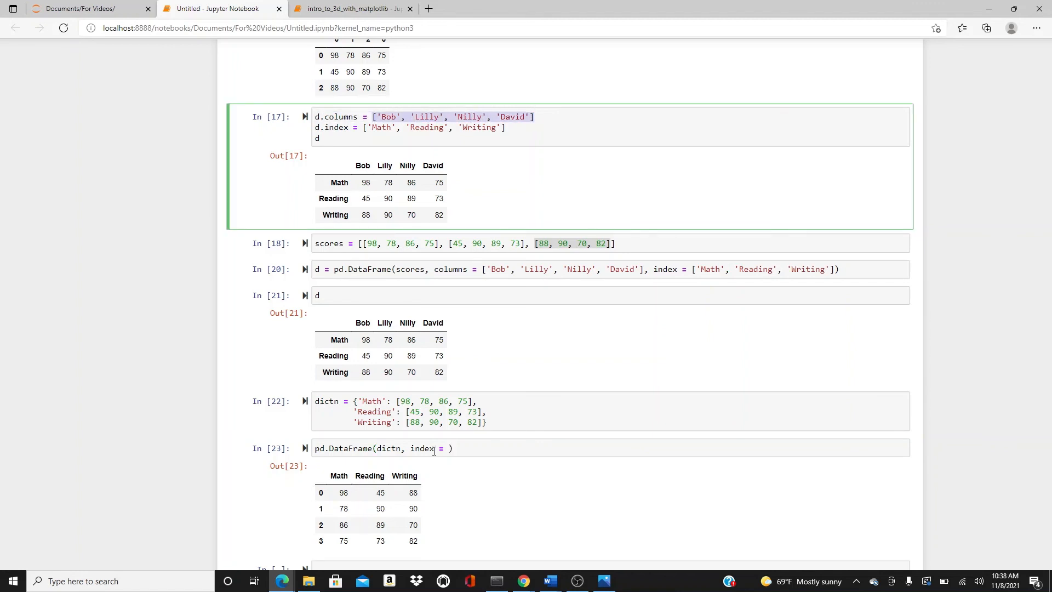
{"action": "left_click", "coordinate": [449, 448]}
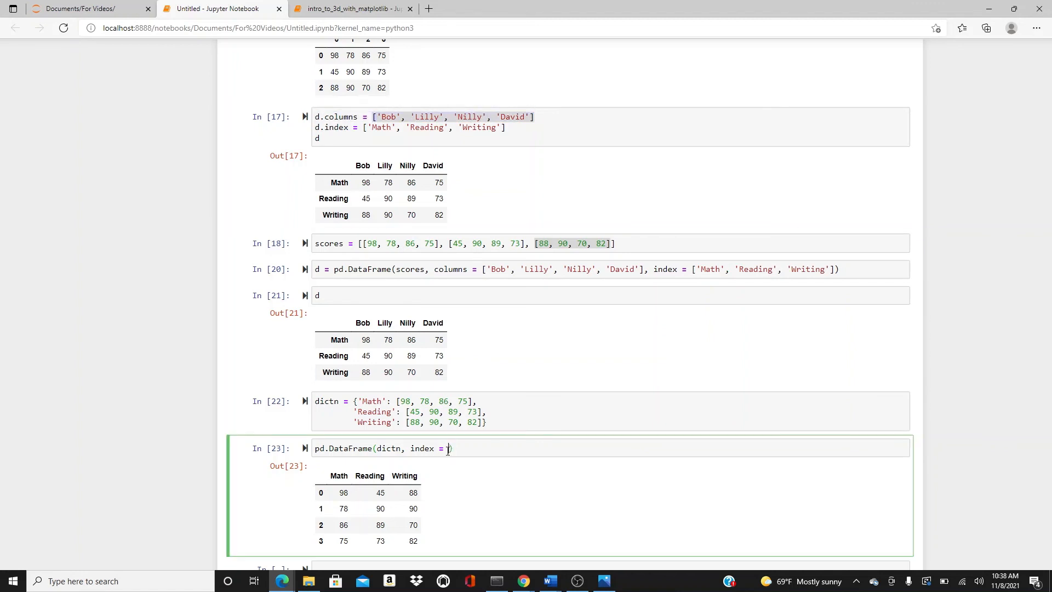
{"action": "type", "text": "['Bob', 'Lilly', 'Nilly', 'David']"}
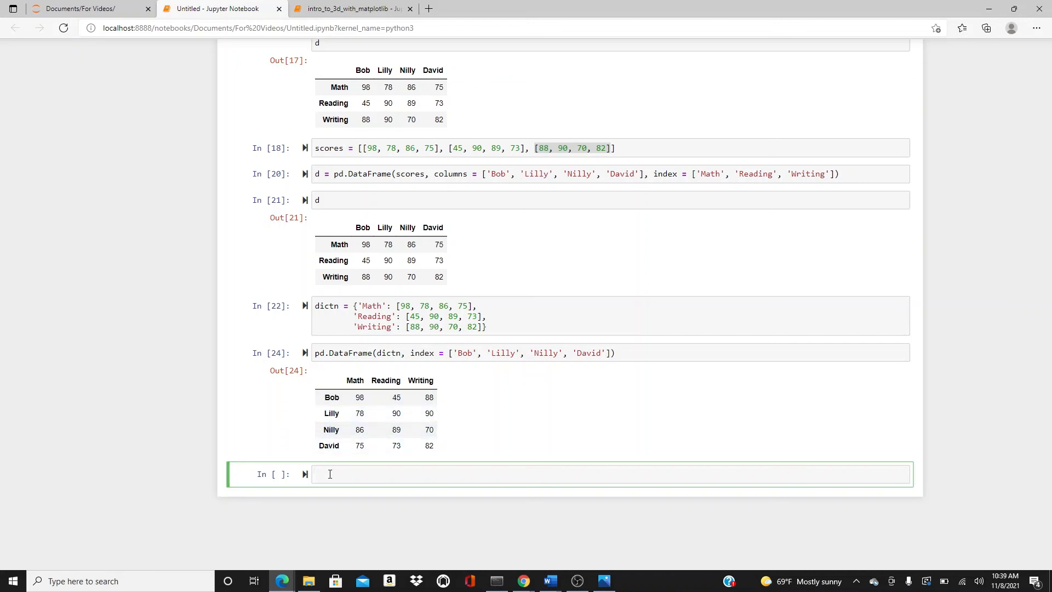
{"action": "mouse_move", "coordinate": [506, 379]}
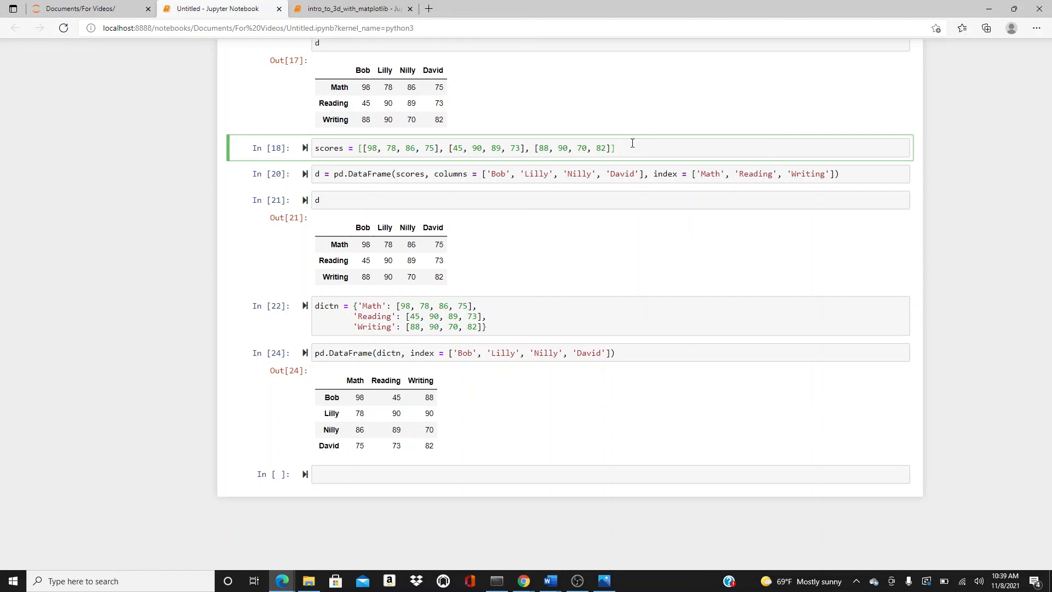
{"action": "left_click", "coordinate": [614, 147]}
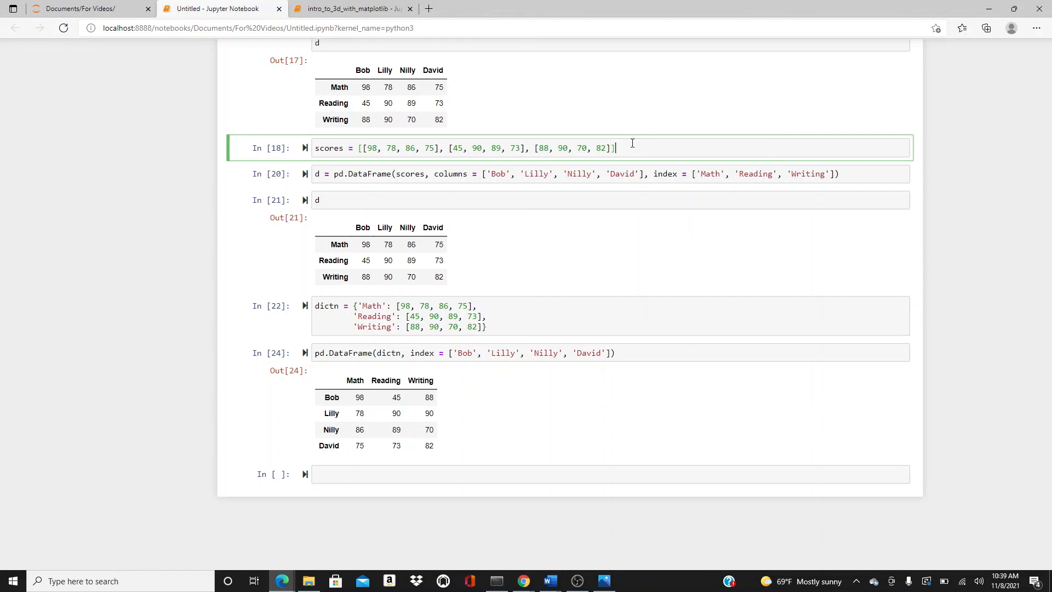
{"action": "mouse_move", "coordinate": [507, 453]}
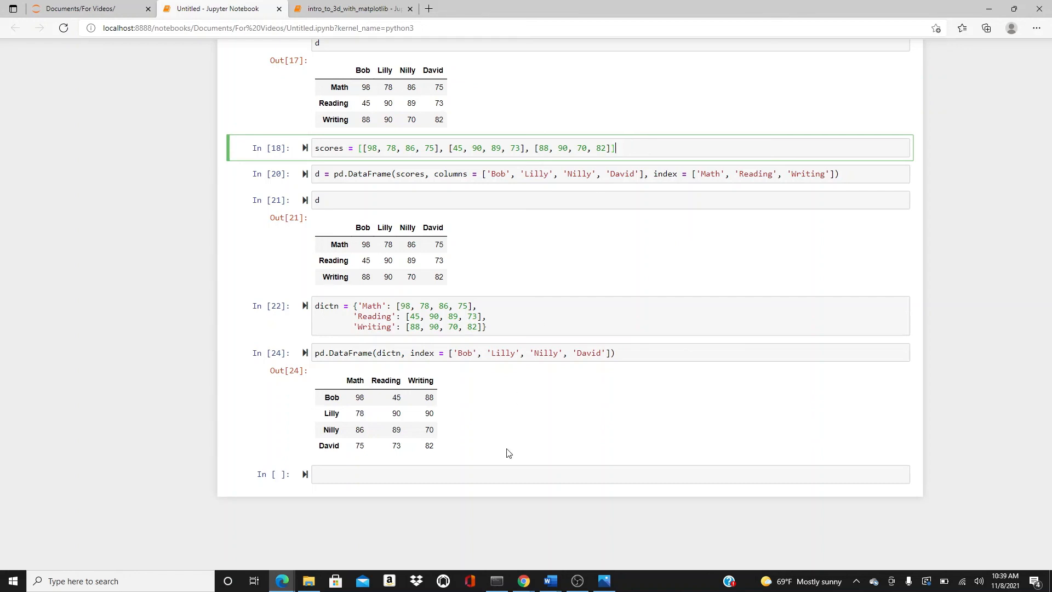